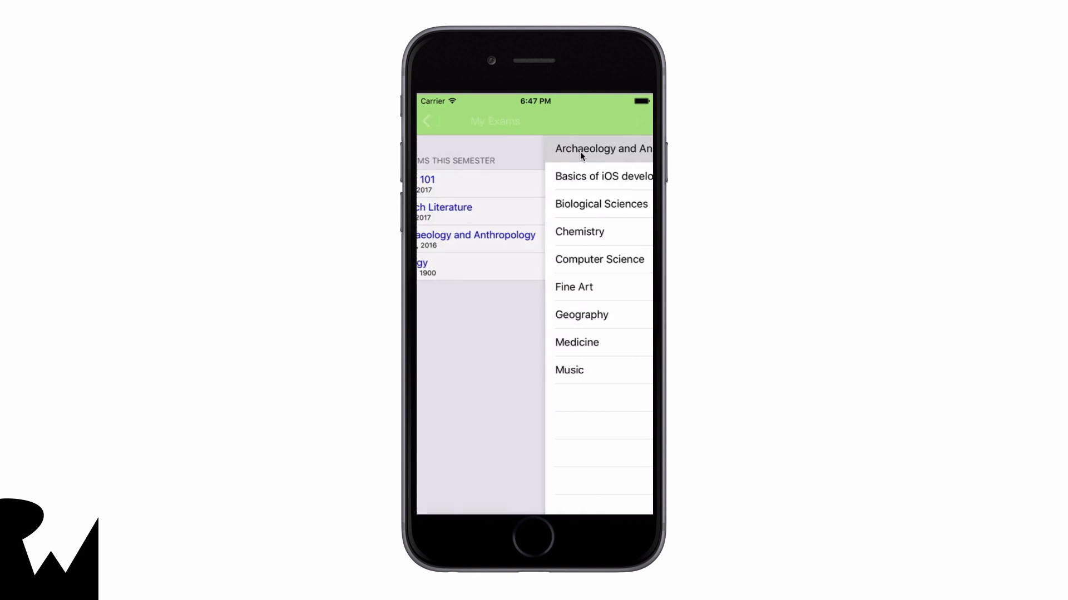
Go back to the exams list and add Music as a sixth exam
click(574, 287)
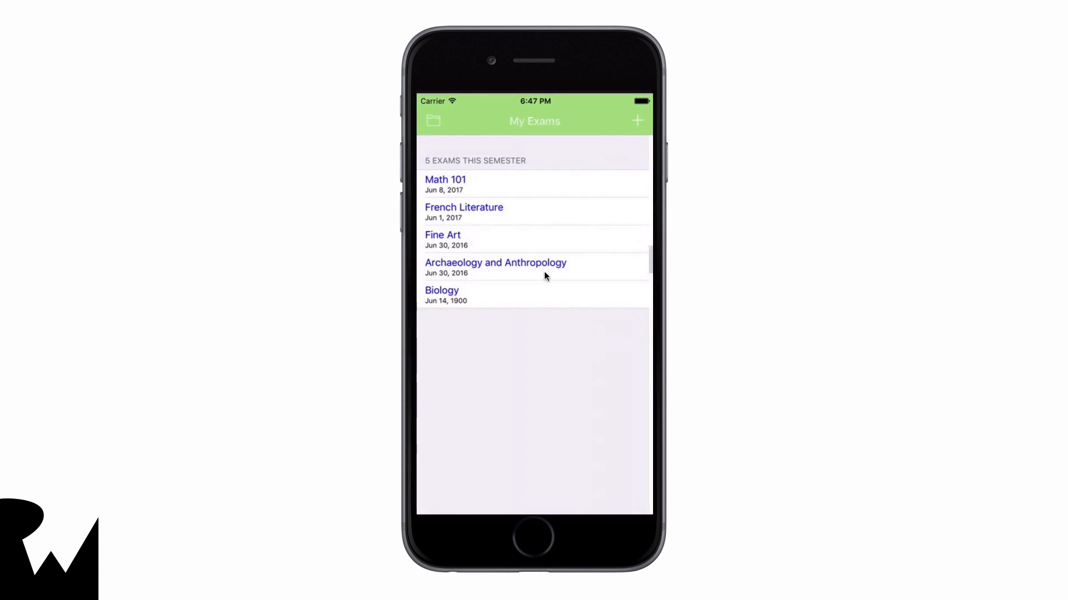
click(636, 121)
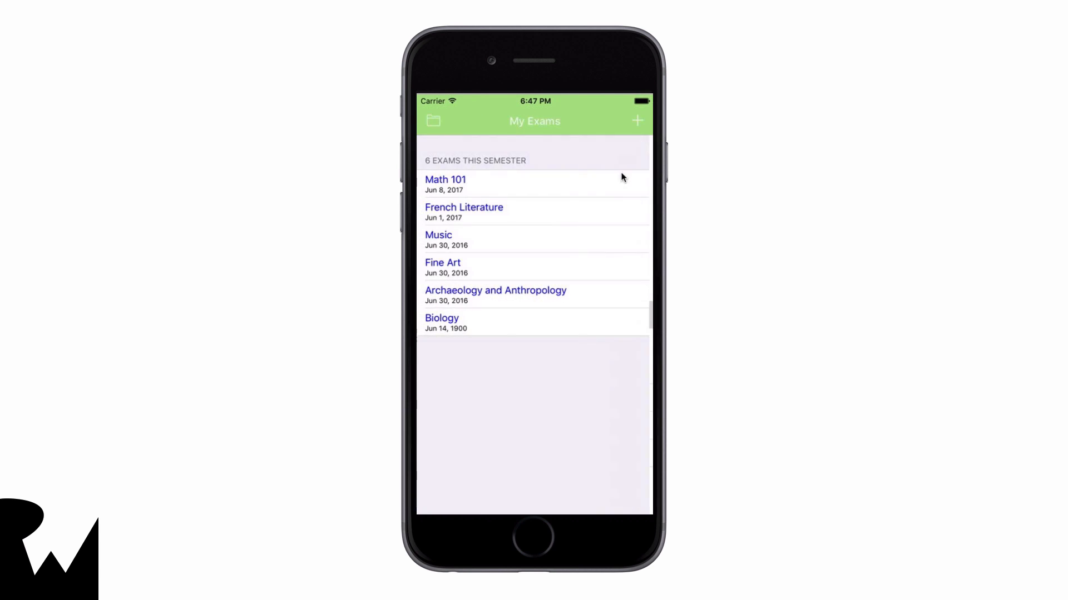
click(636, 120)
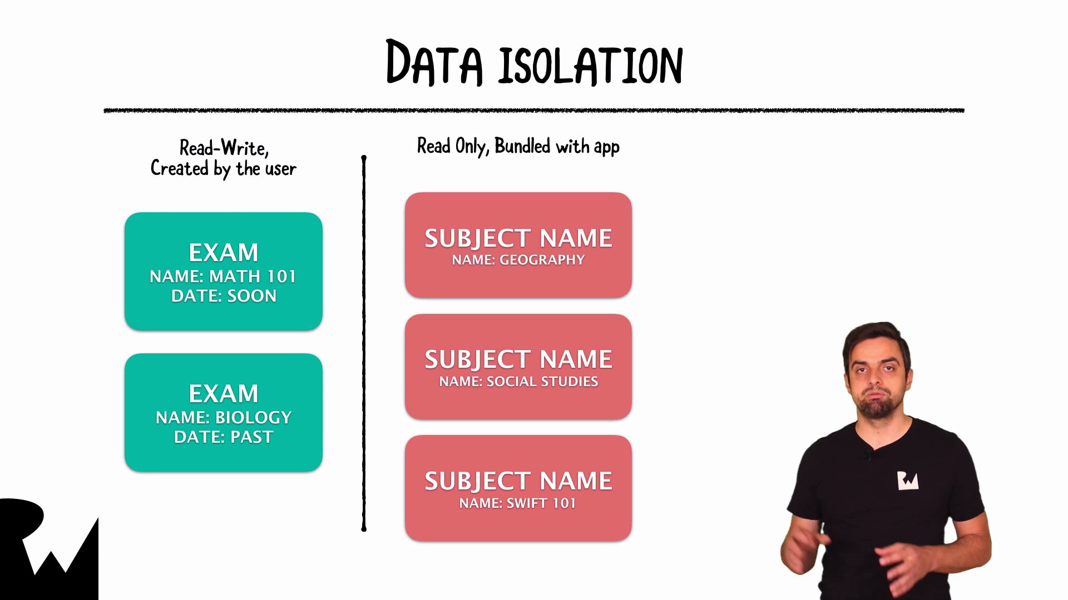
Advance to the Data isolation slide on read-write exams versus read-only subject names
key(Right)
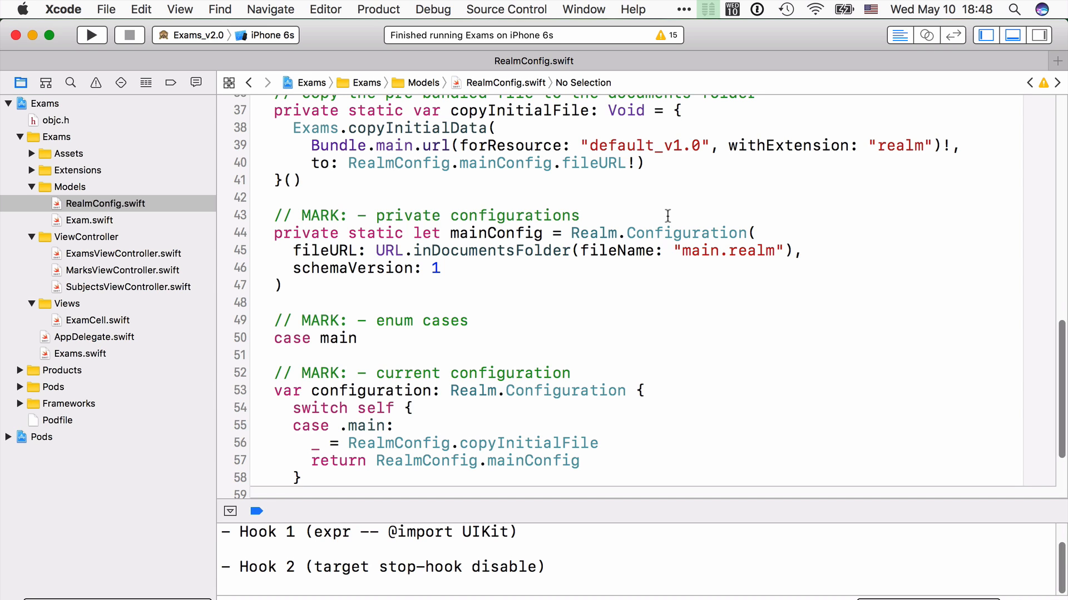
scroll(up, 3)
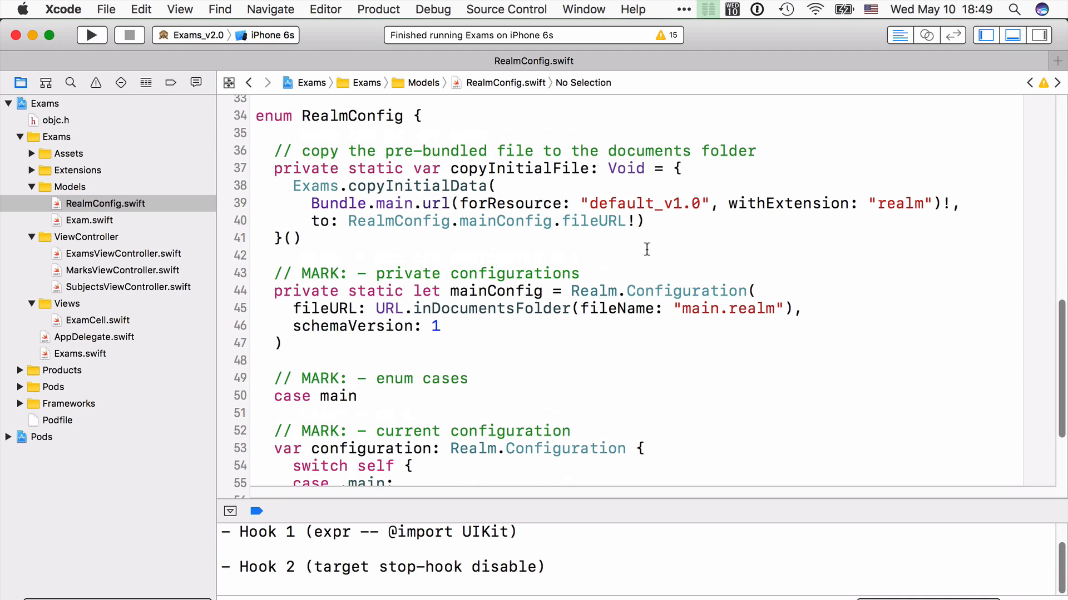
scroll(down, 3)
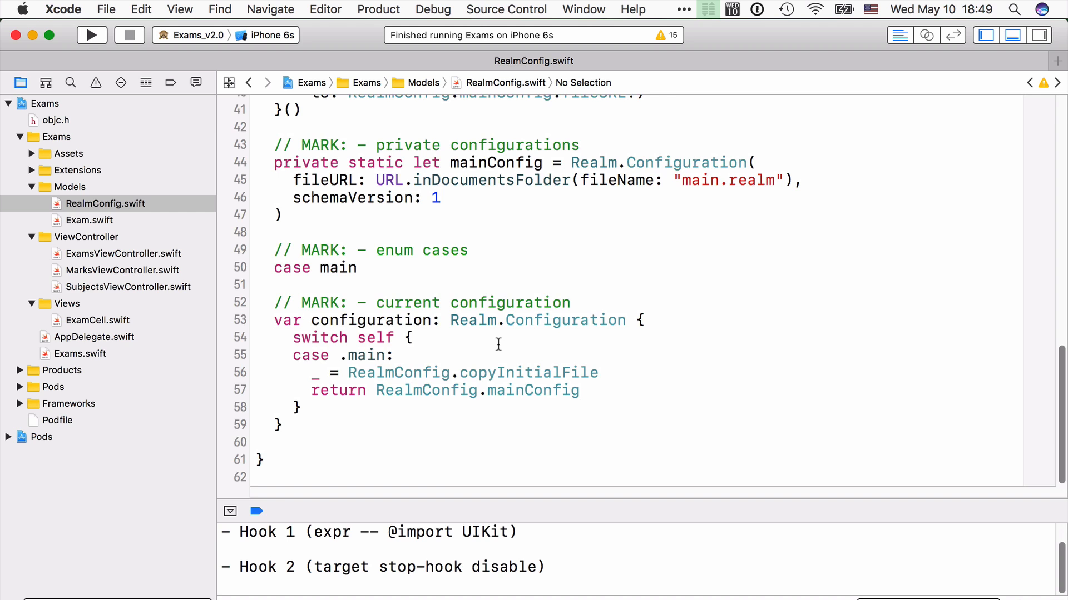
click(487, 161)
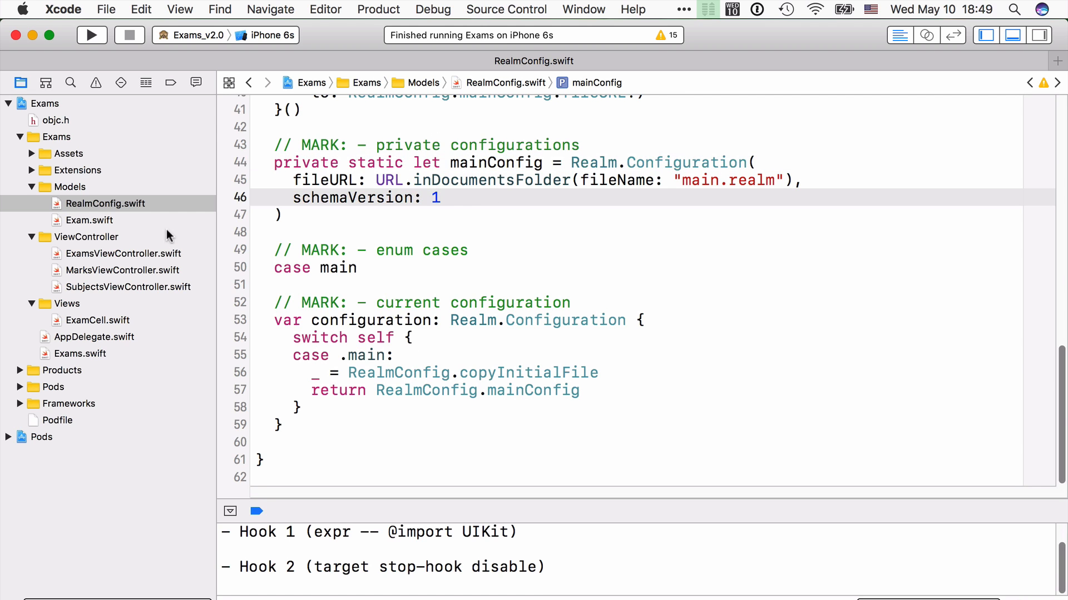
click(88, 221)
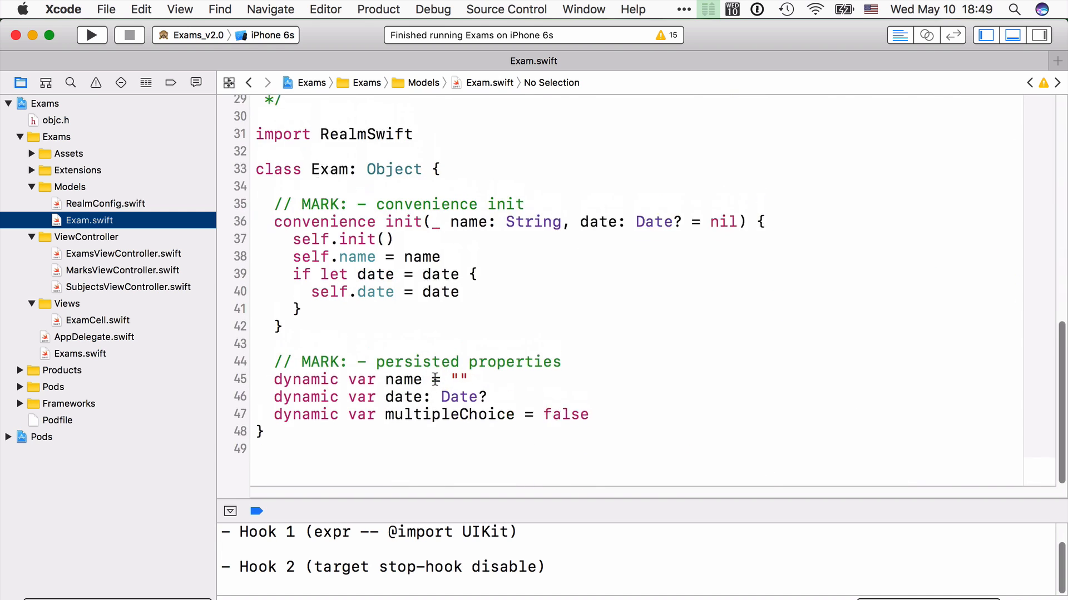
scroll(up, 3)
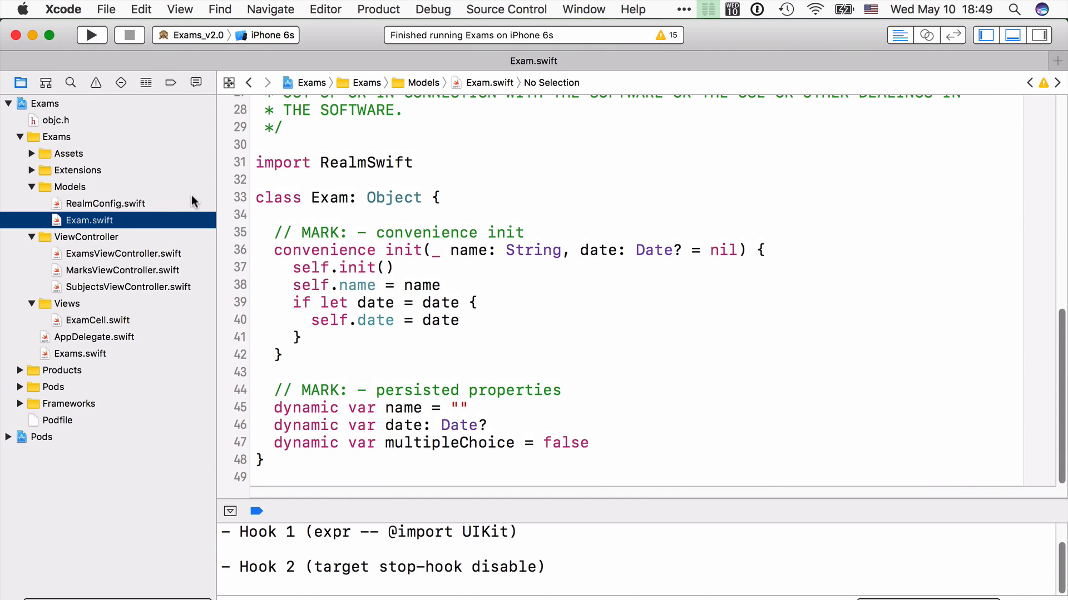
click(106, 203)
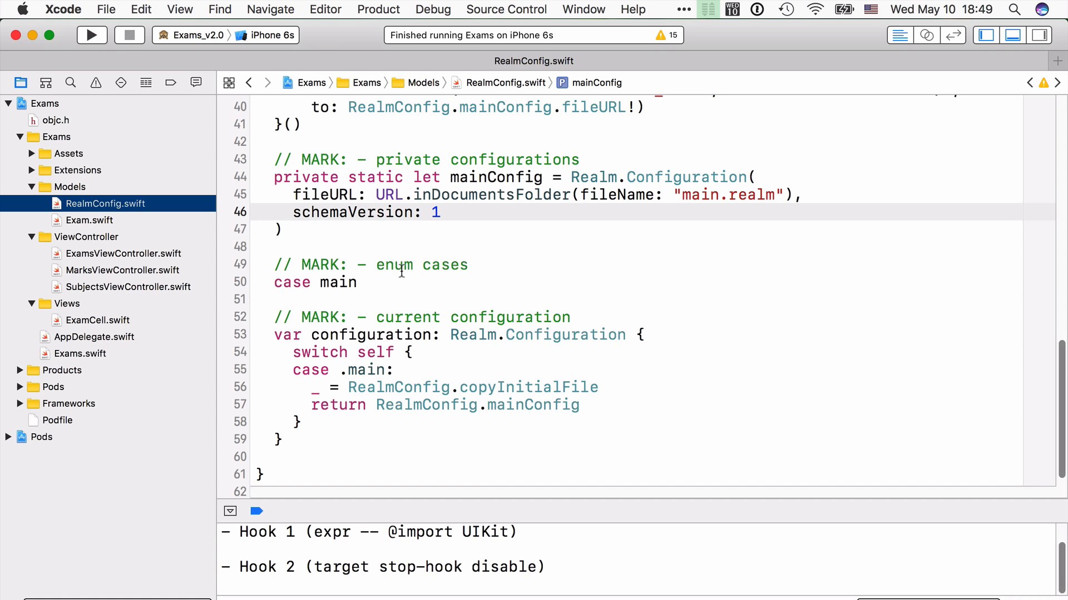
mouse_move(470, 177)
text(,)
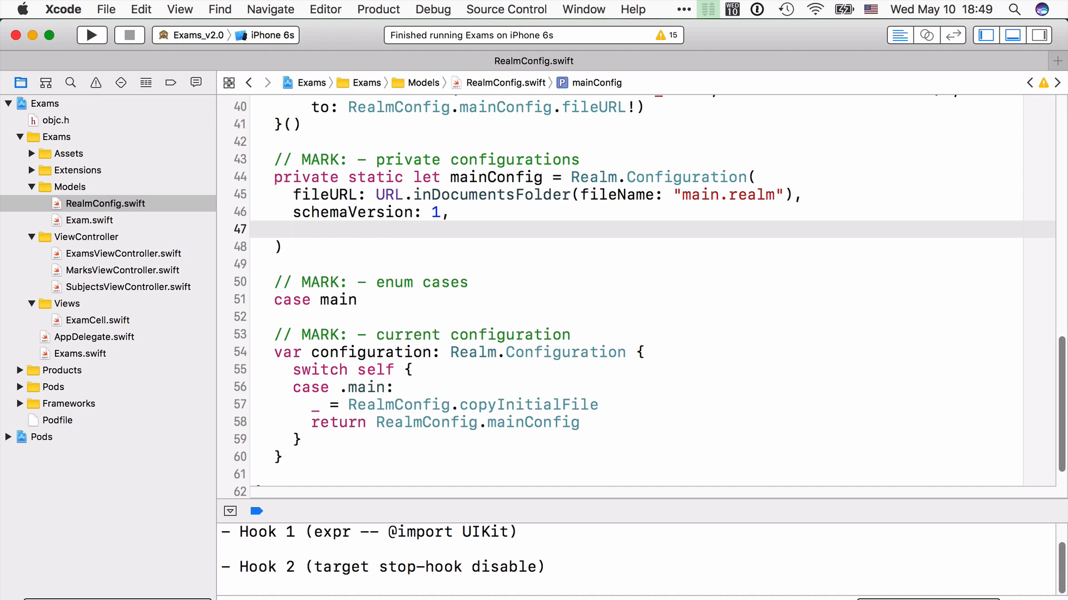
Add objectTypes: [Exam.self] to mainConfig in RealmConfig.swift and build
click(224, 247)
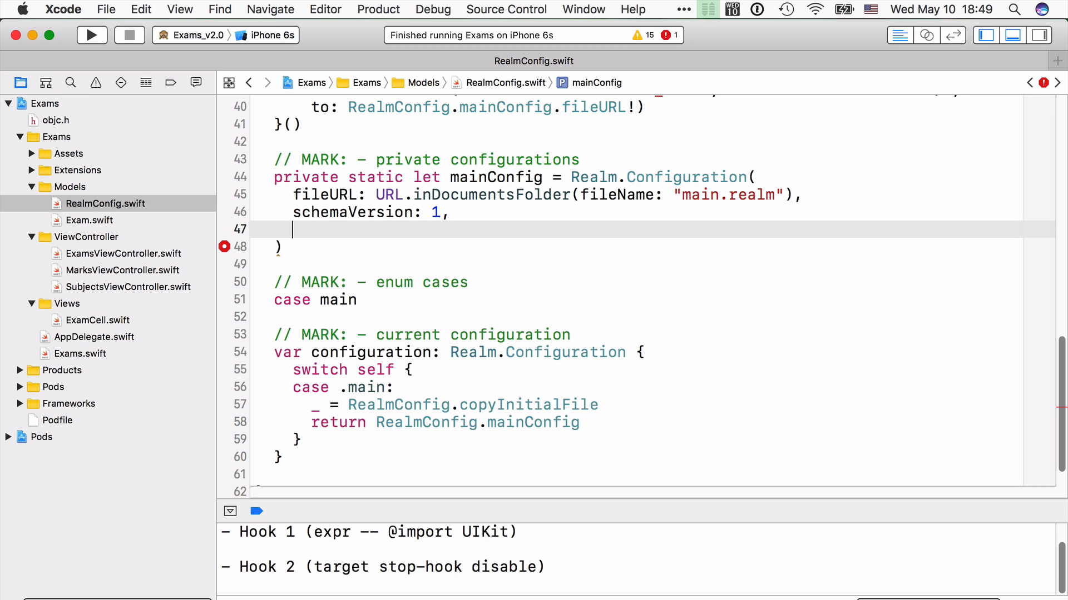
text(objectTypes: [Exam.self)
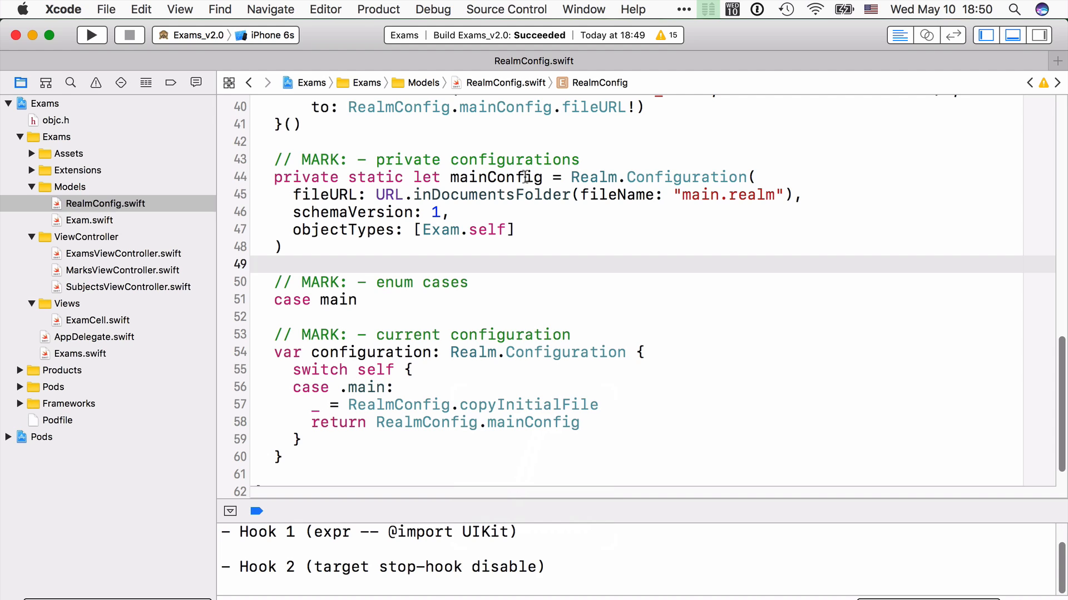
mouse_move(689, 198)
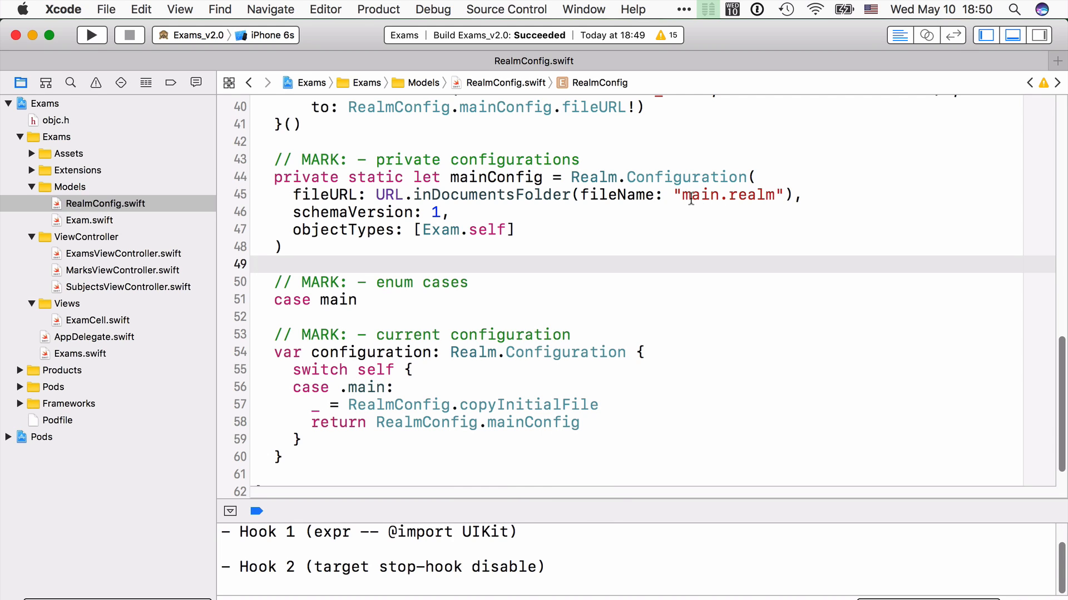
double_click(465, 230)
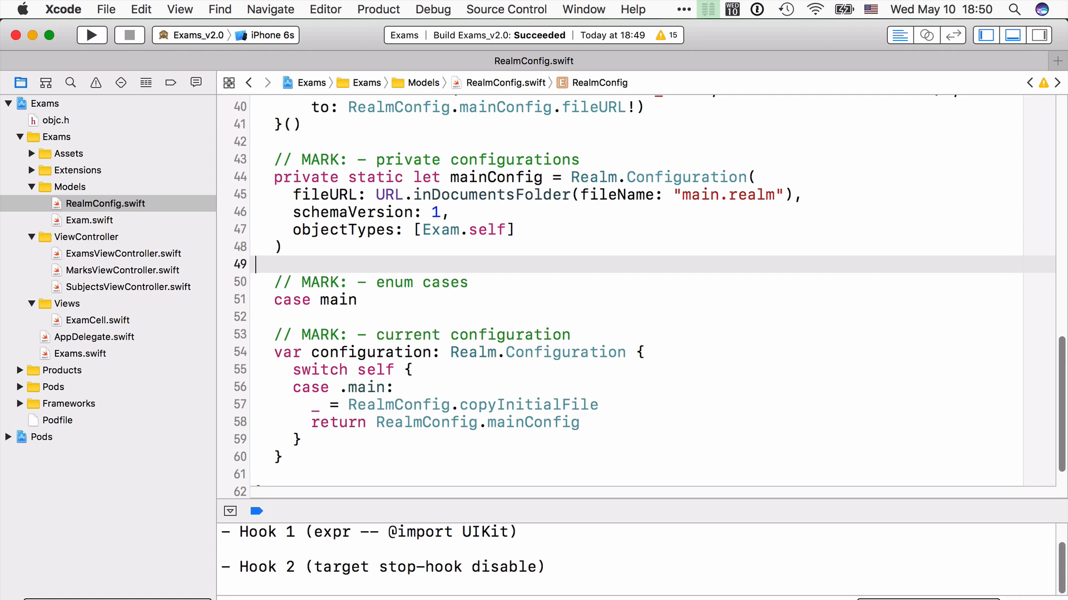
click(70, 187)
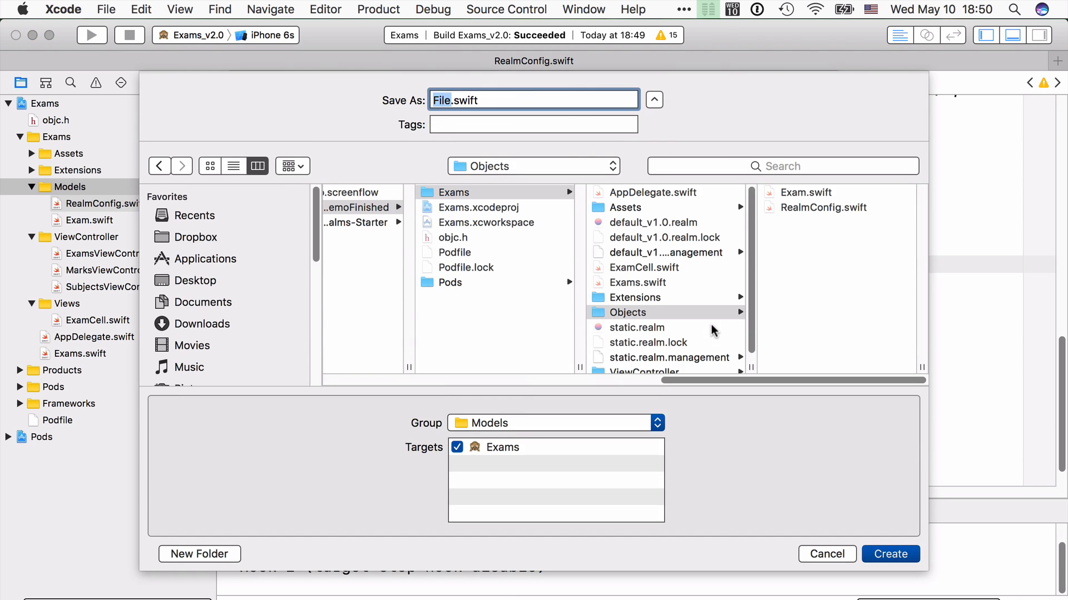
Create SubjectName.swift in Objects with dynamic var name and convenience init(_ name:)
click(889, 554)
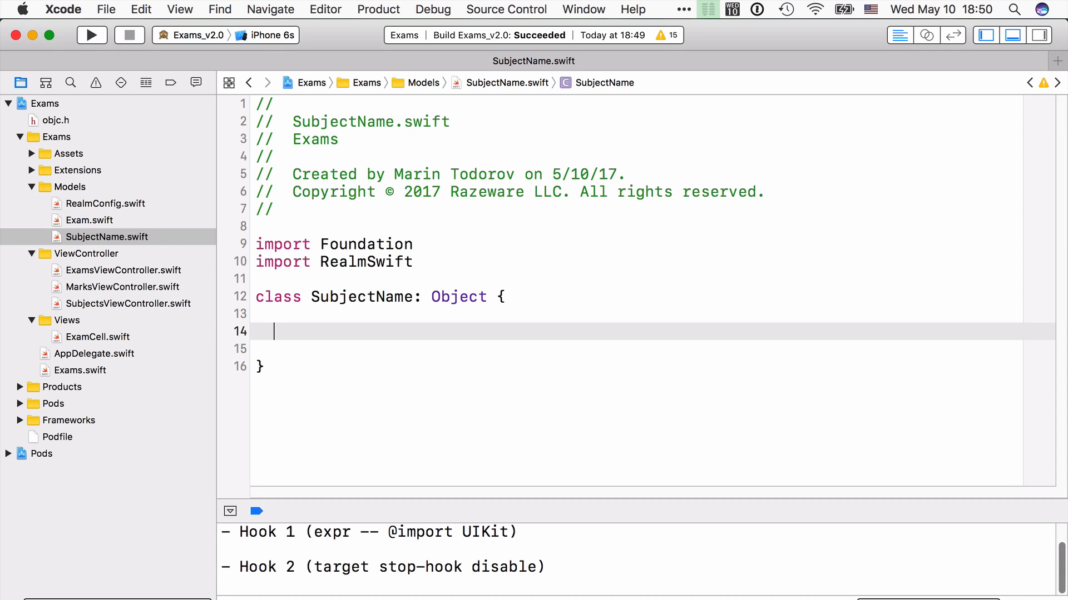
text(dynamic var n)
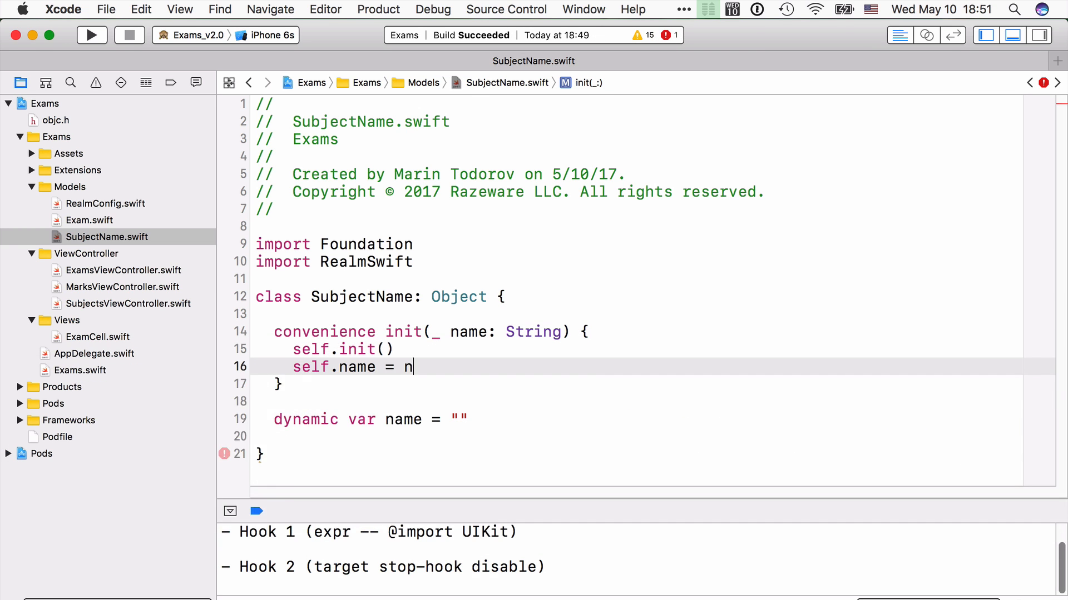
text(ame)
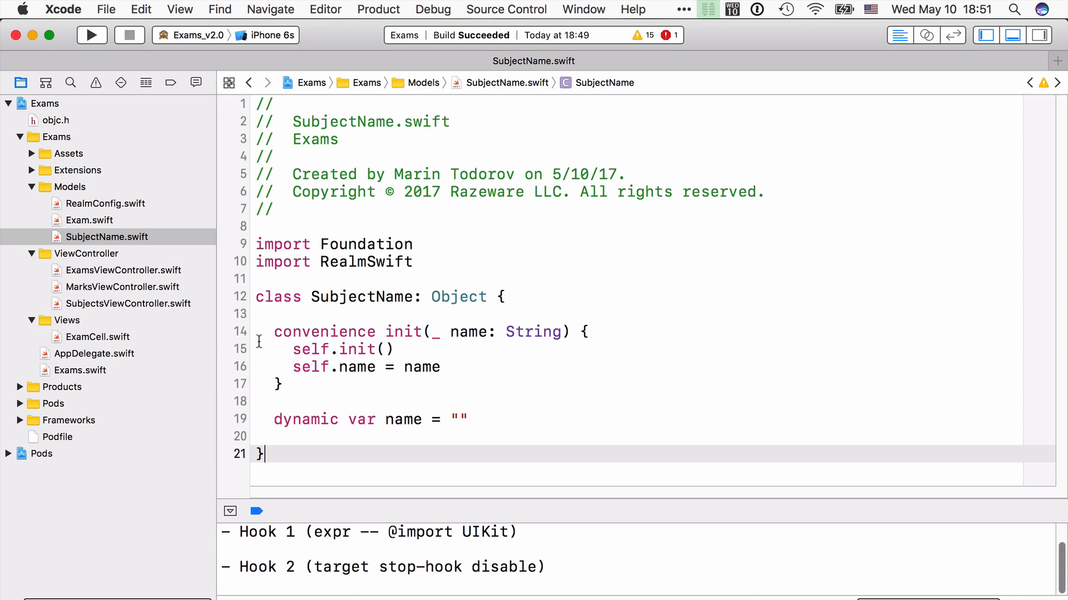
click(91, 35)
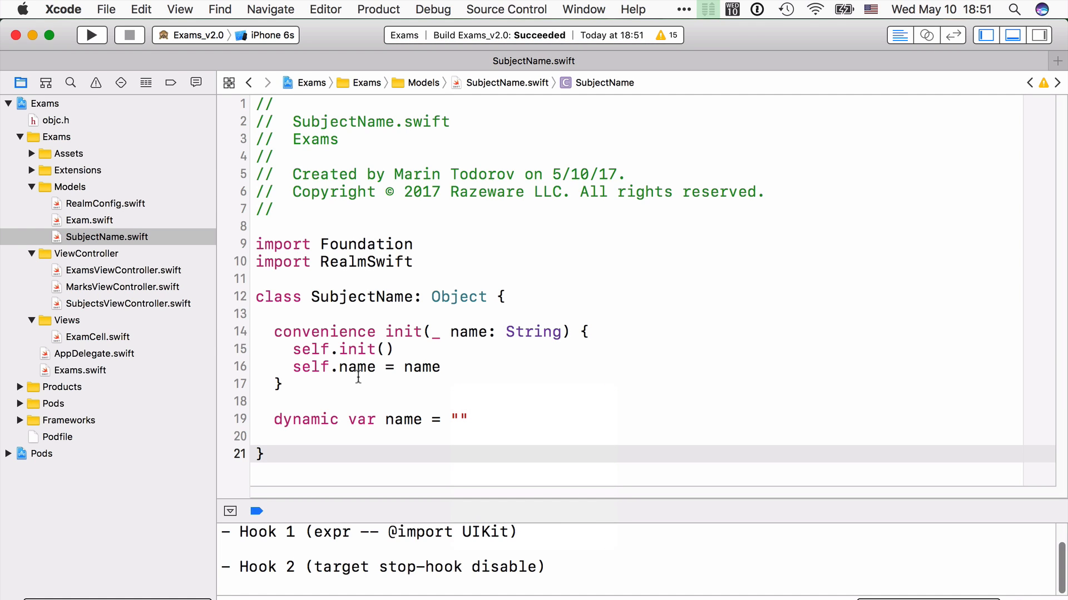
click(264, 454)
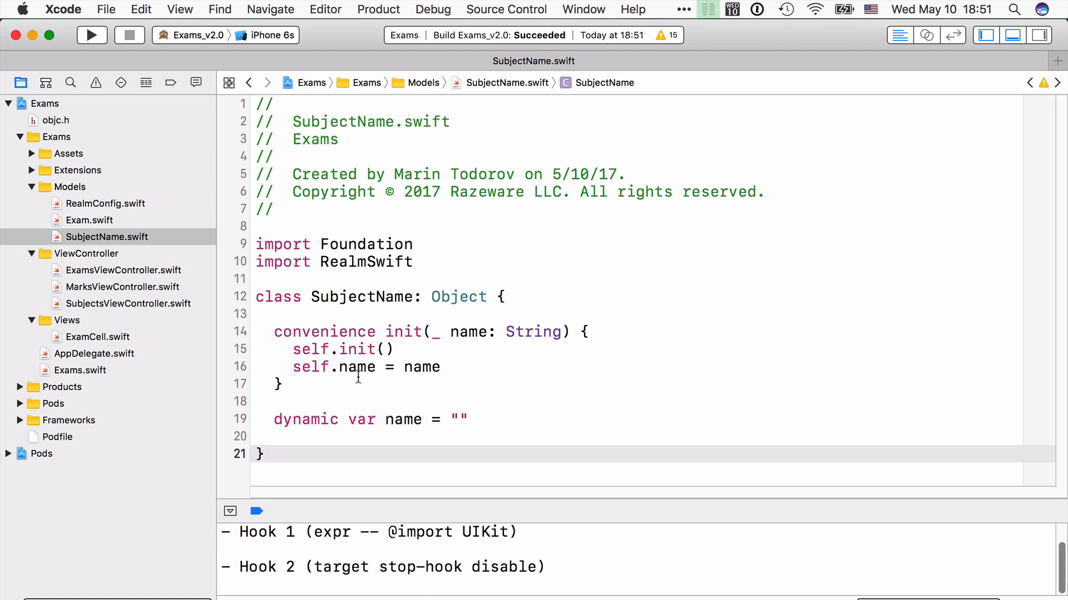
click(106, 204)
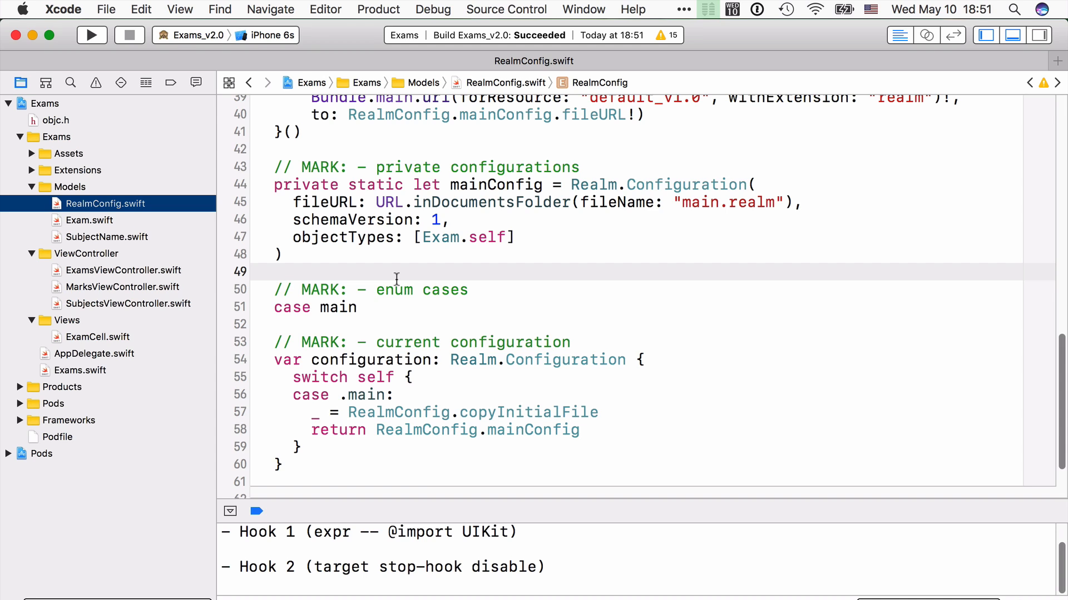
mouse_move(414, 275)
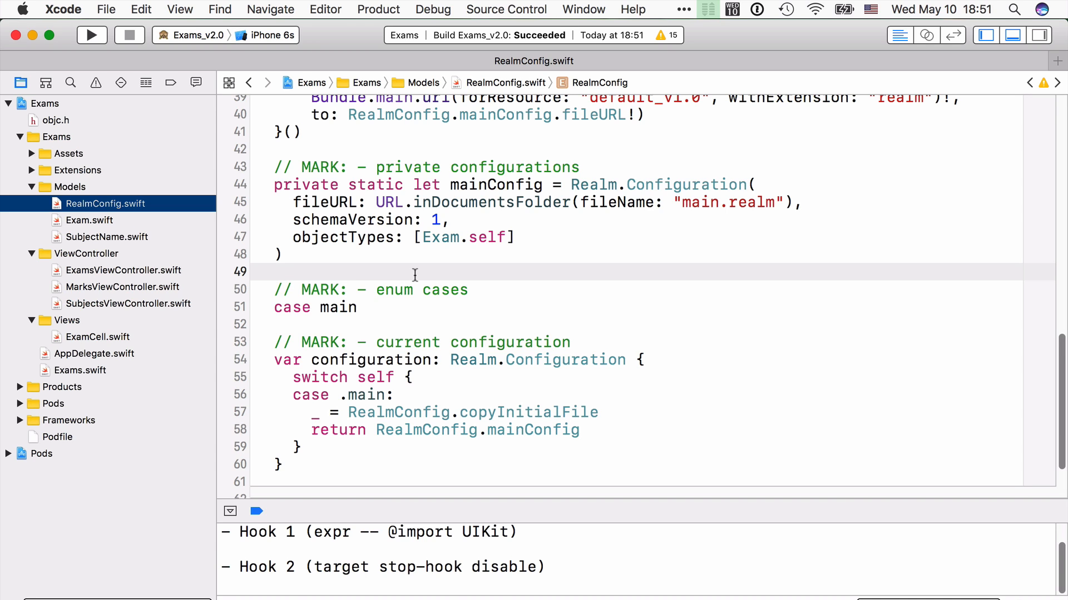
Add private staticConfig whose fileURL is the bundled static.realm, then collapse Assets
text(p)
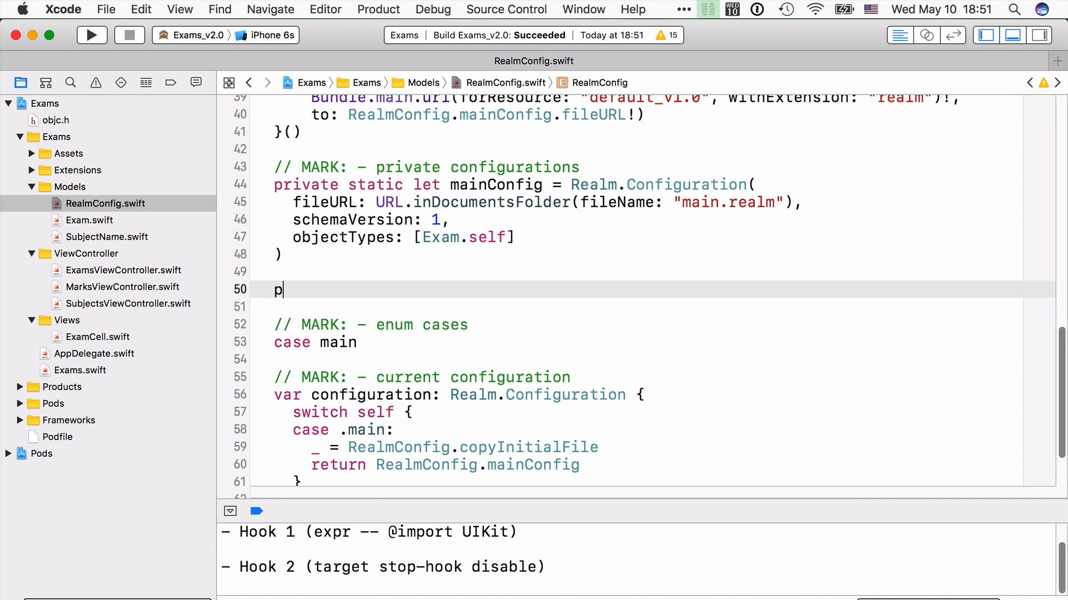
text(rivate static let staticConfig = Realm.Configuration()
text(fileURL: Bundle.main.url(forResource: "static", withExtension: "realm"))
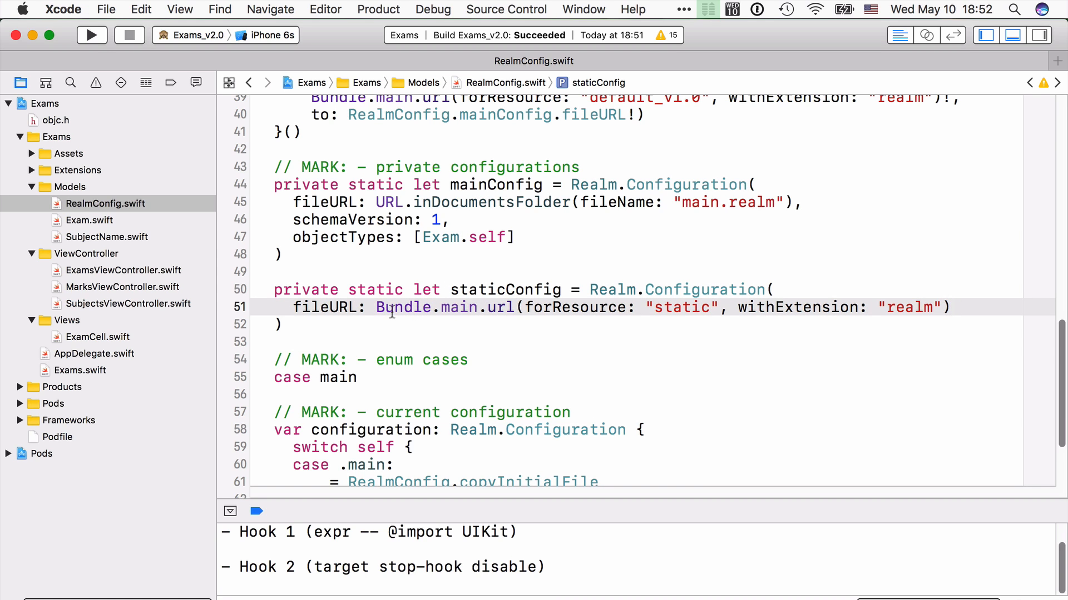
mouse_move(610, 317)
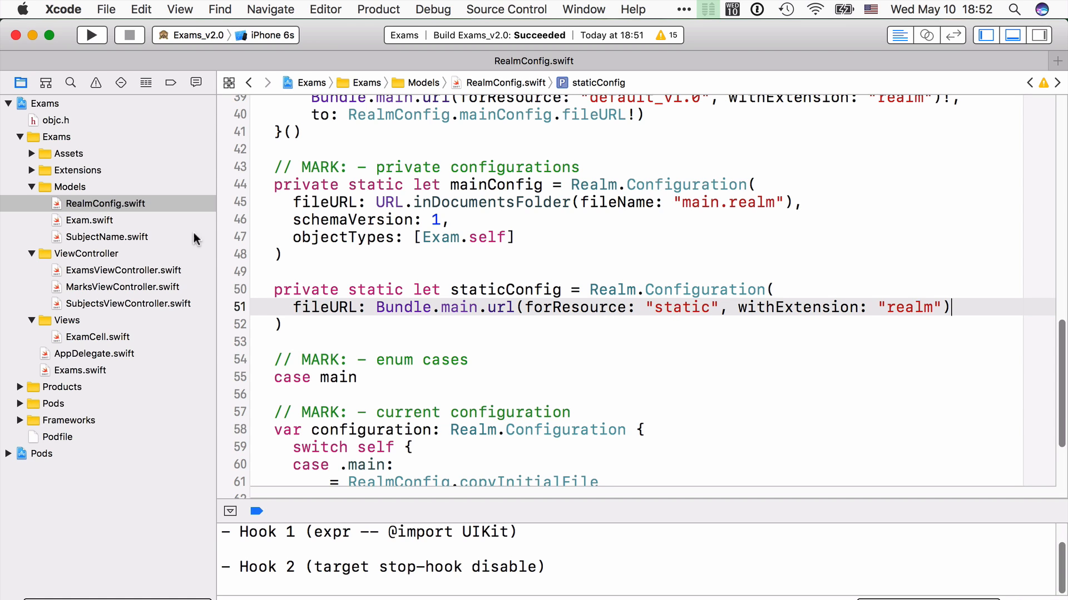
click(31, 154)
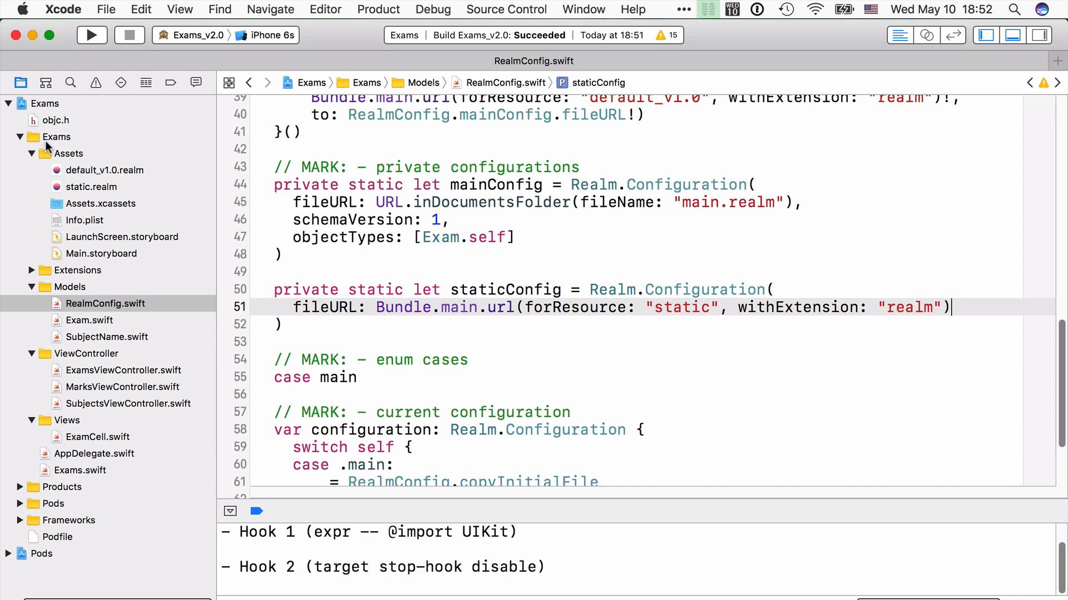
mouse_move(122, 197)
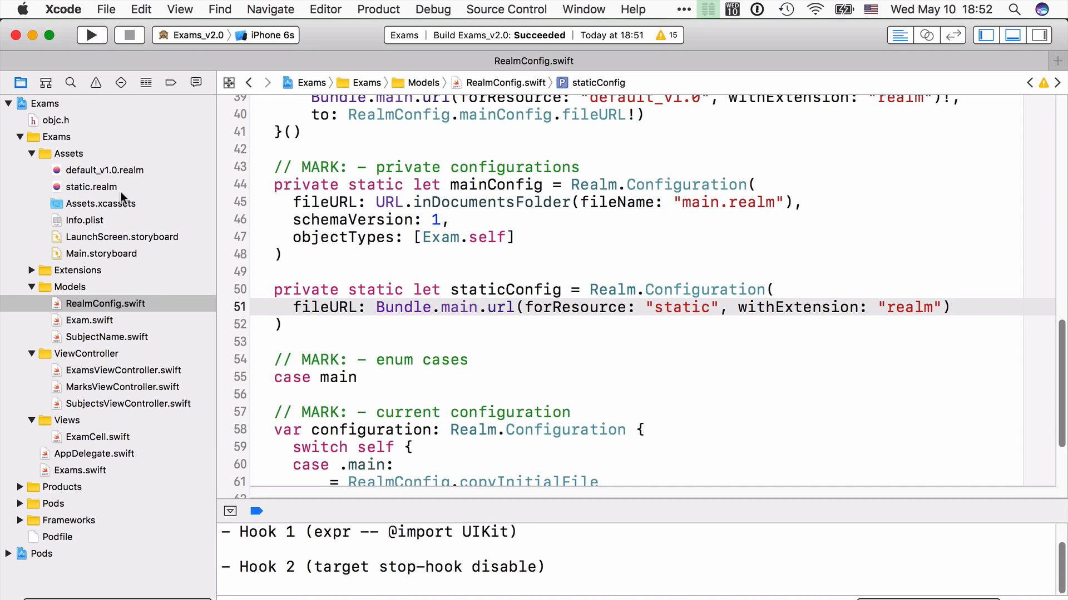
mouse_move(30, 150)
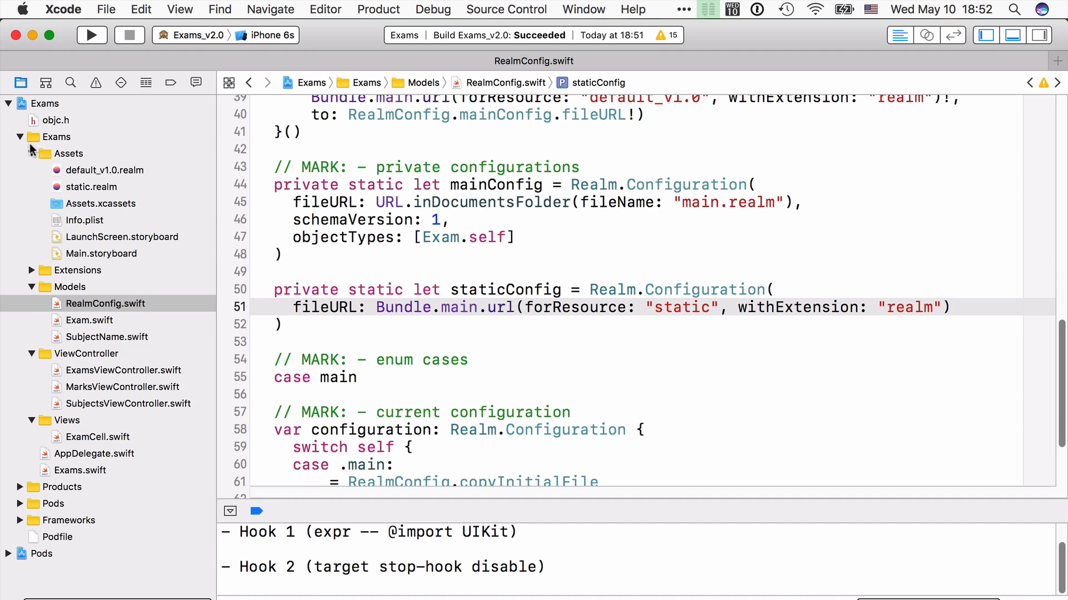
click(31, 153)
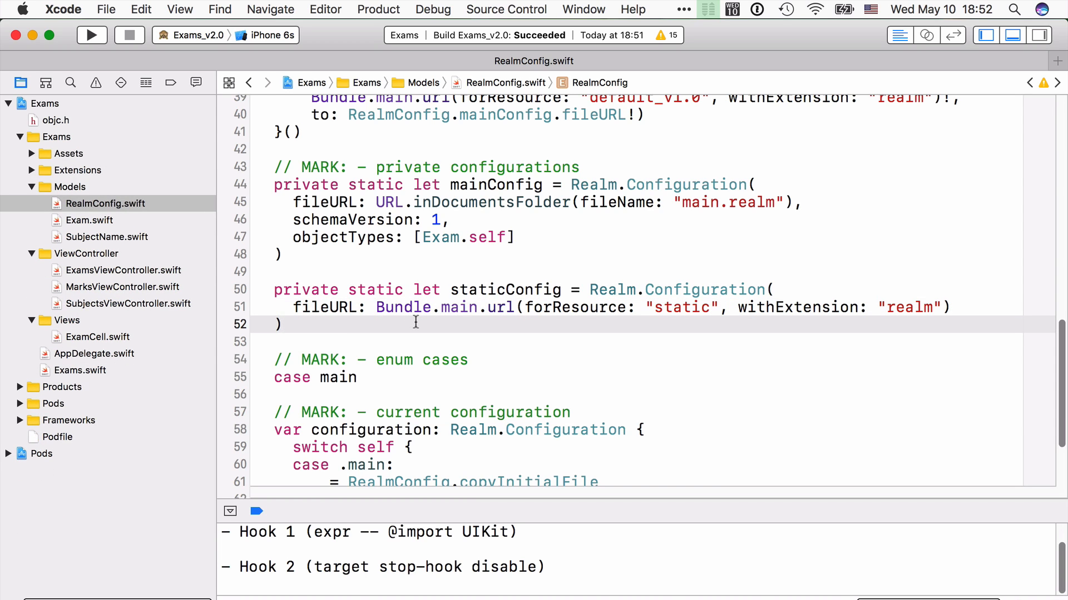
Add readOnly: true and objectTypes: [SubjectName.self] to the staticConfig initializer
click(282, 324)
text(,)
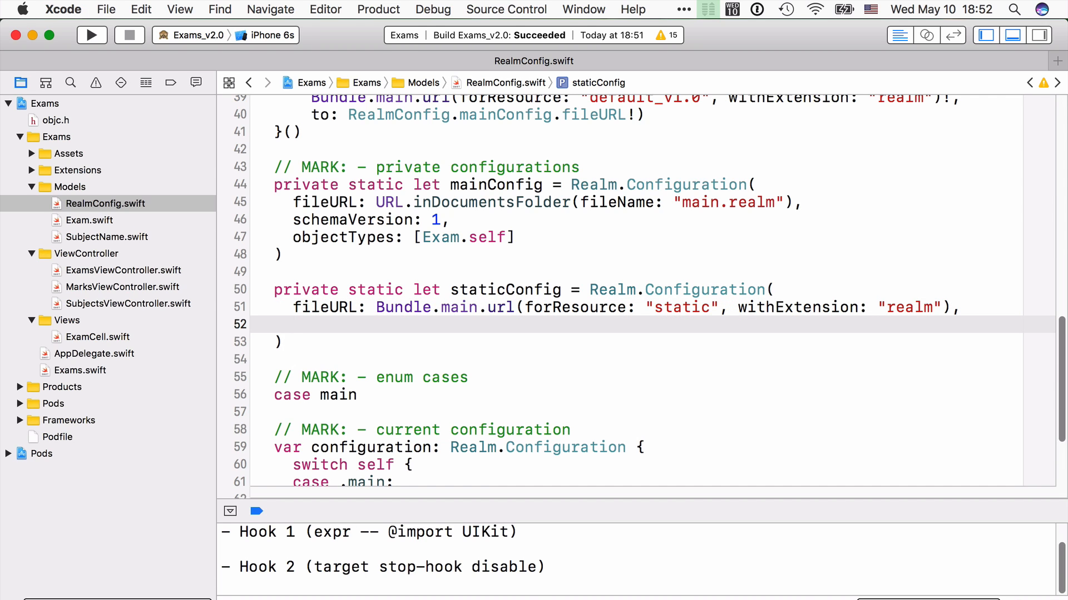
click(224, 341)
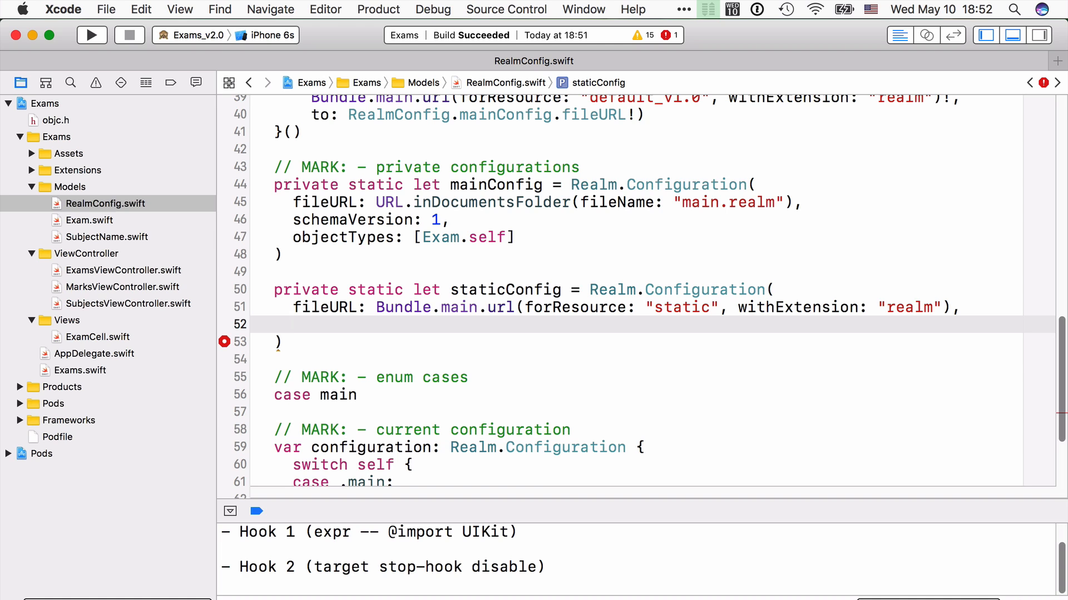
click(293, 325)
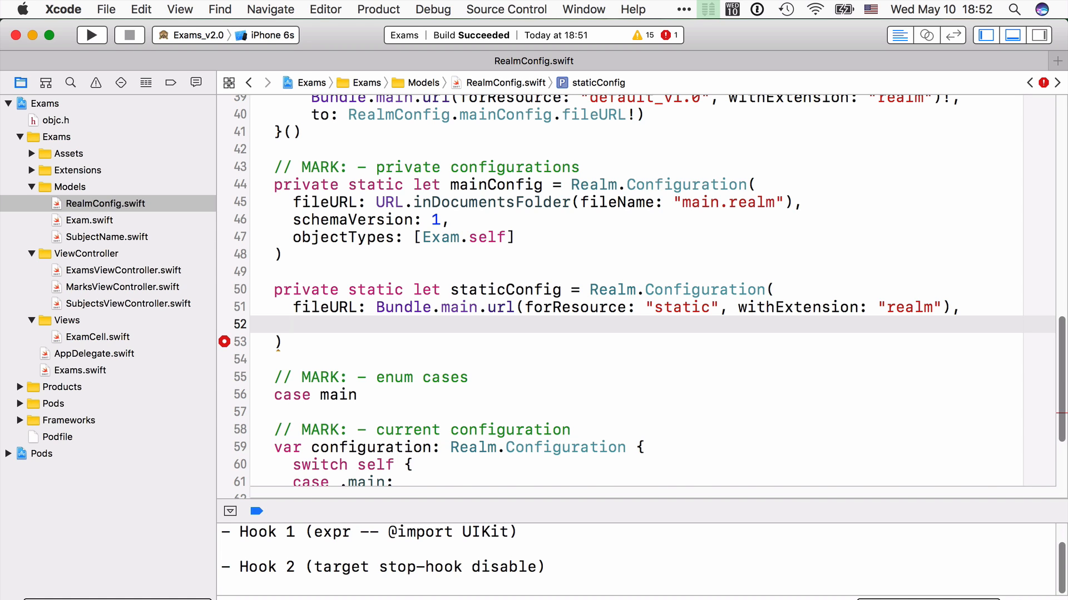
text(readOnly: true,)
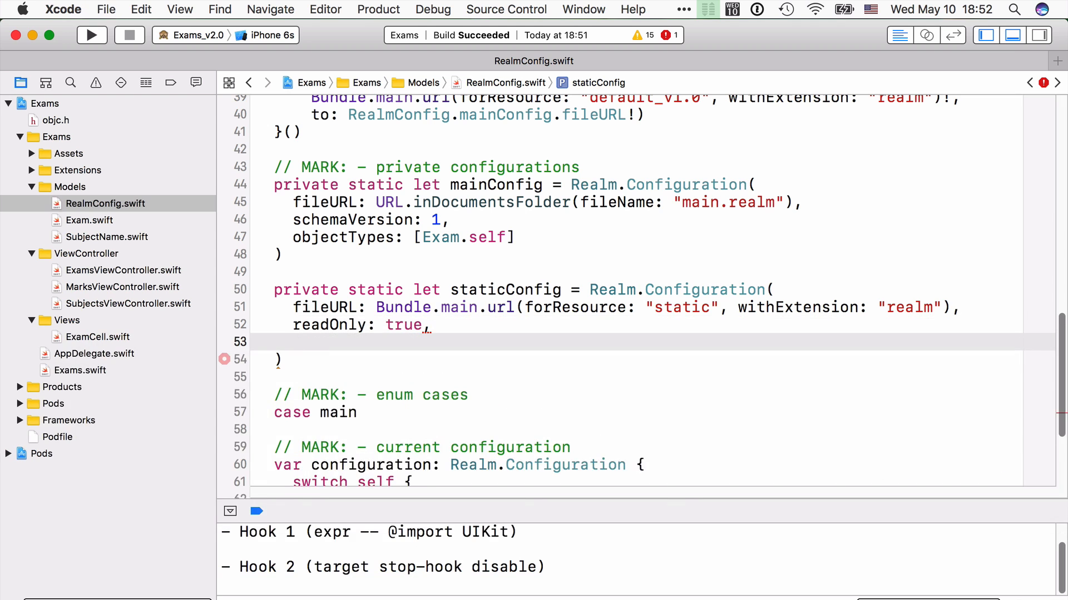
text(objectTypes: [SubjectName.)
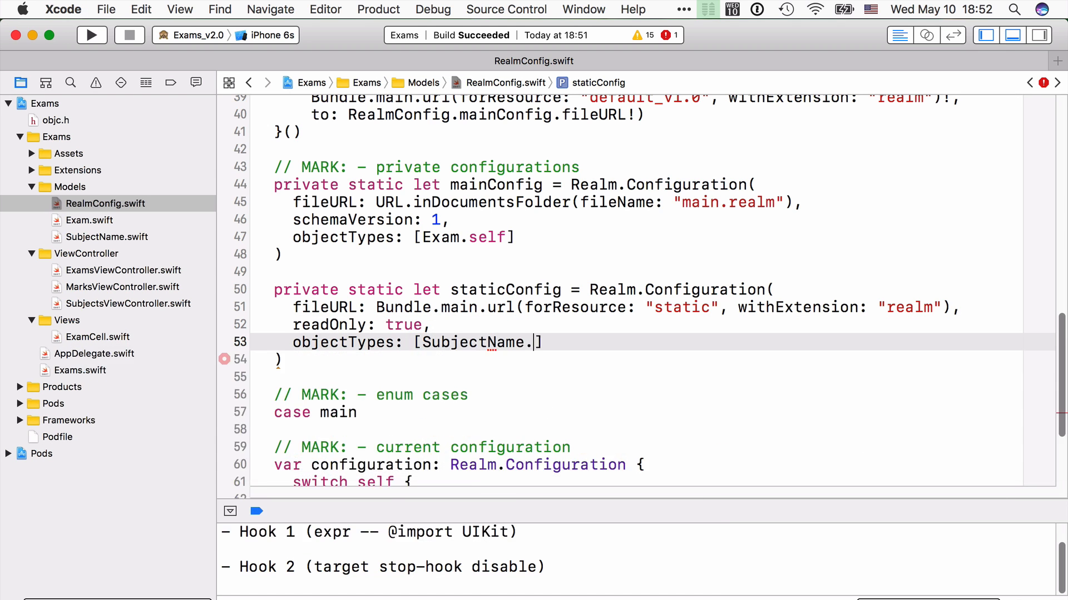
text(self)
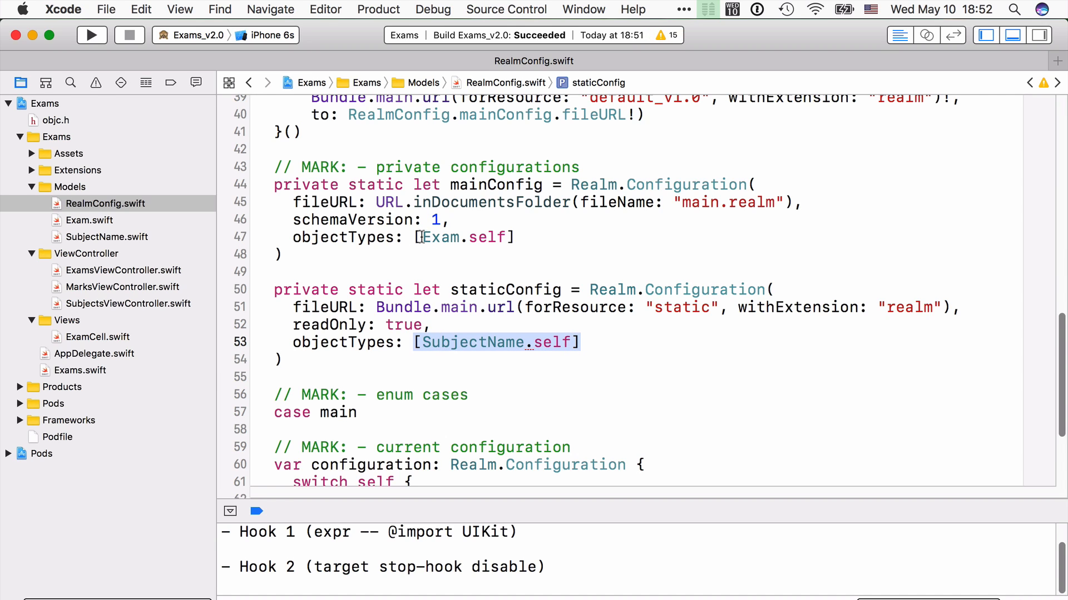
click(587, 343)
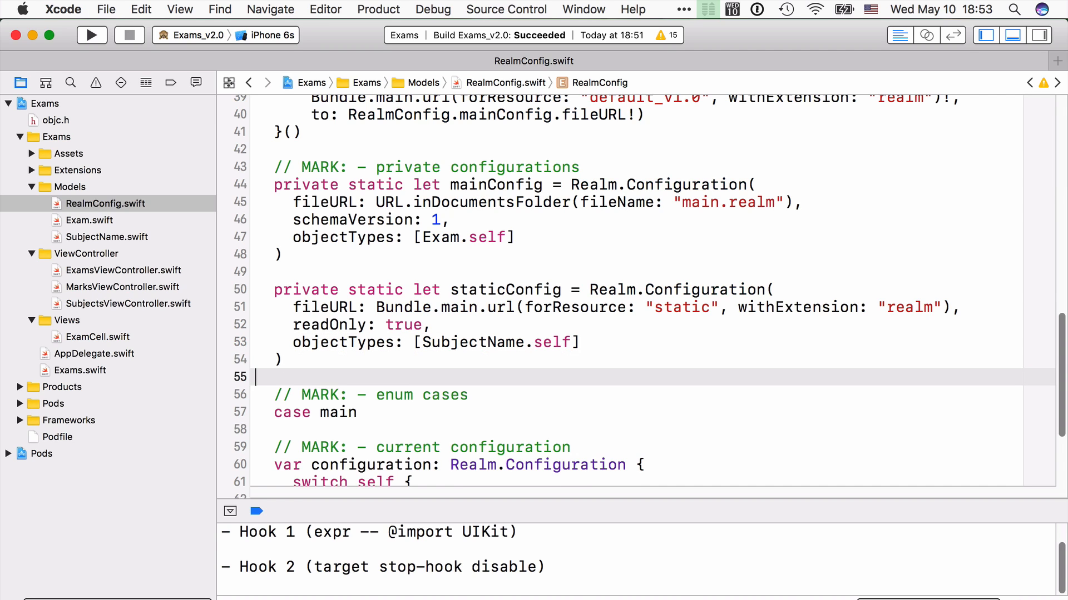
double_click(495, 184)
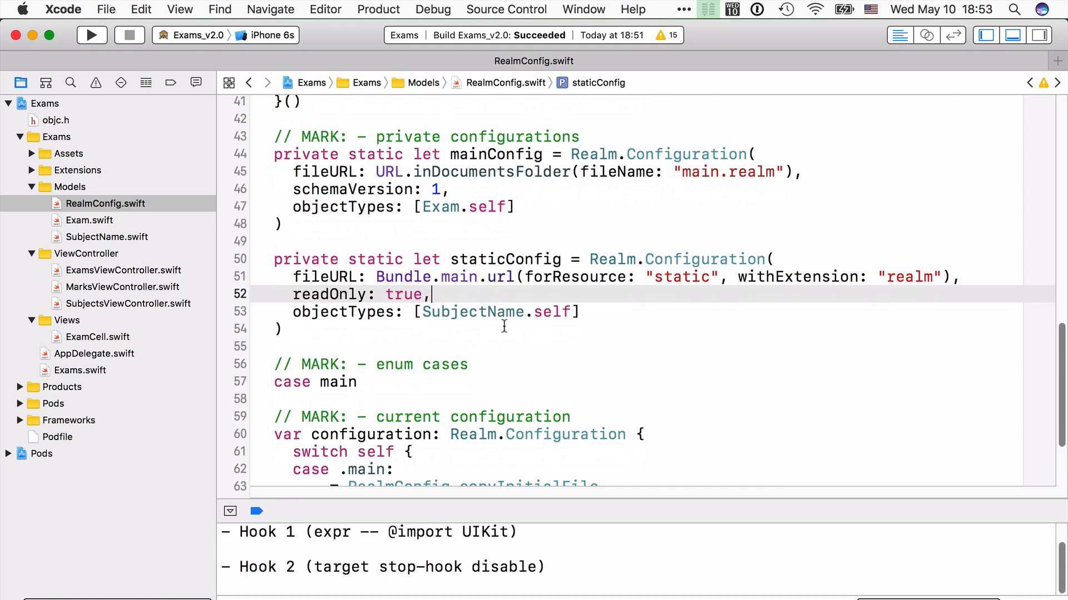
scroll(down, 3)
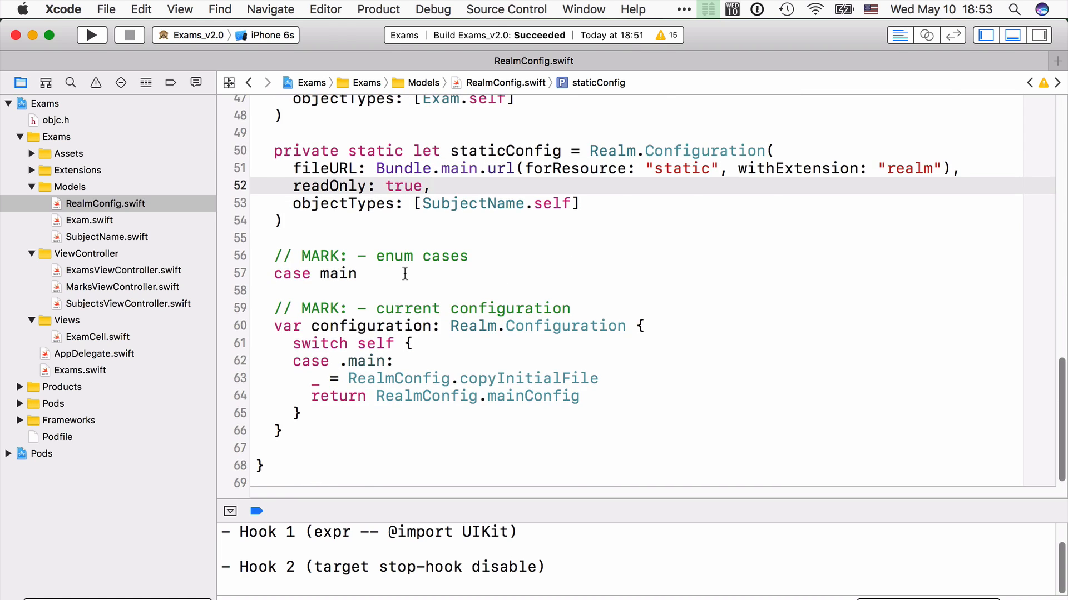
click(339, 273)
text(case `)
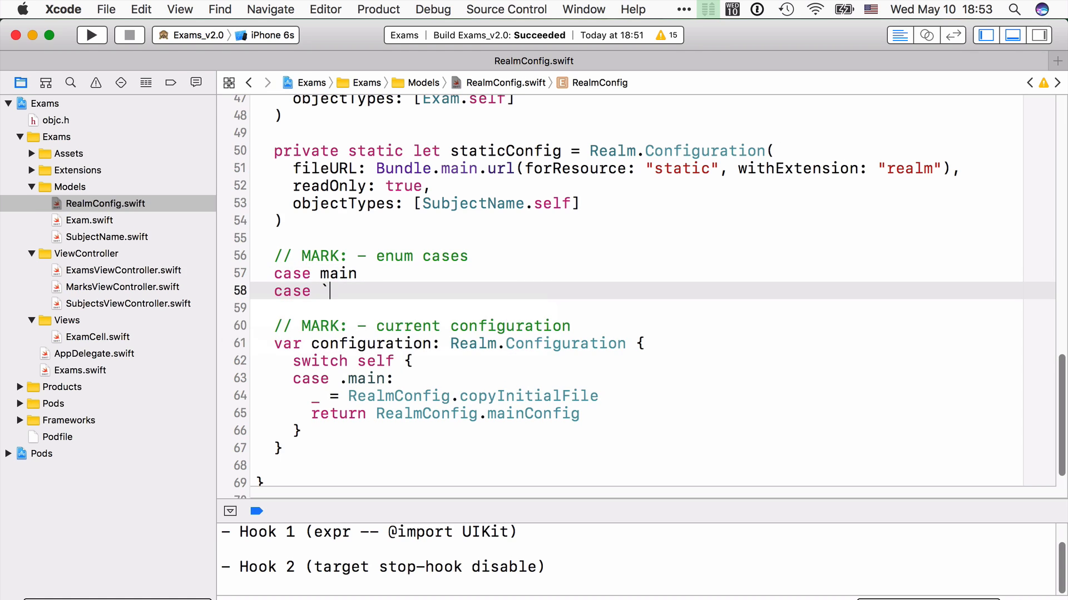
Add a `static` enum case with a switch branch returning RealmConfig.staticConfig, and build
text(static`)
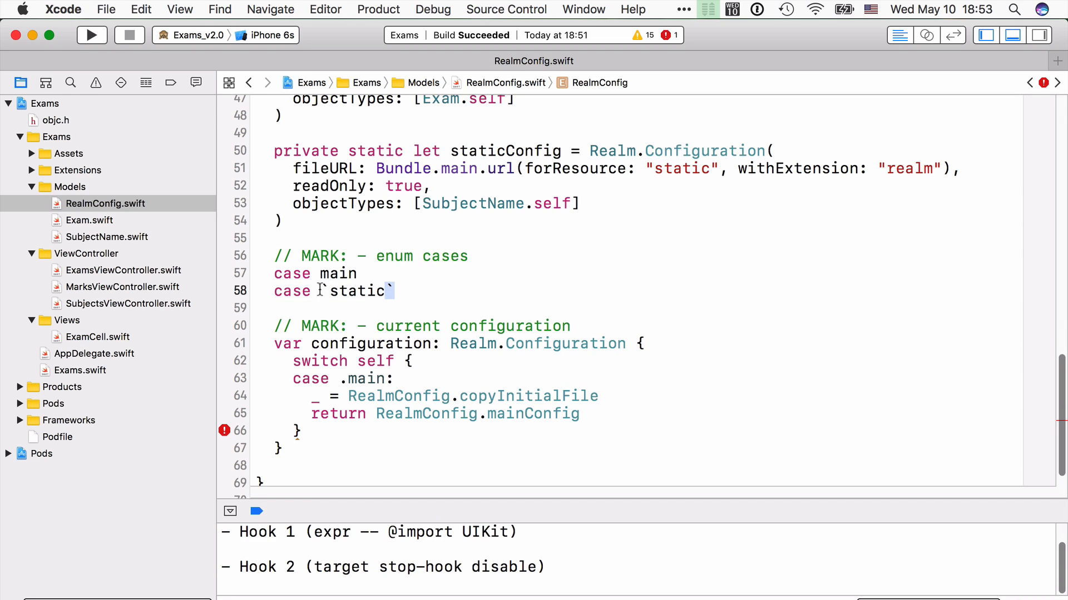
click(433, 288)
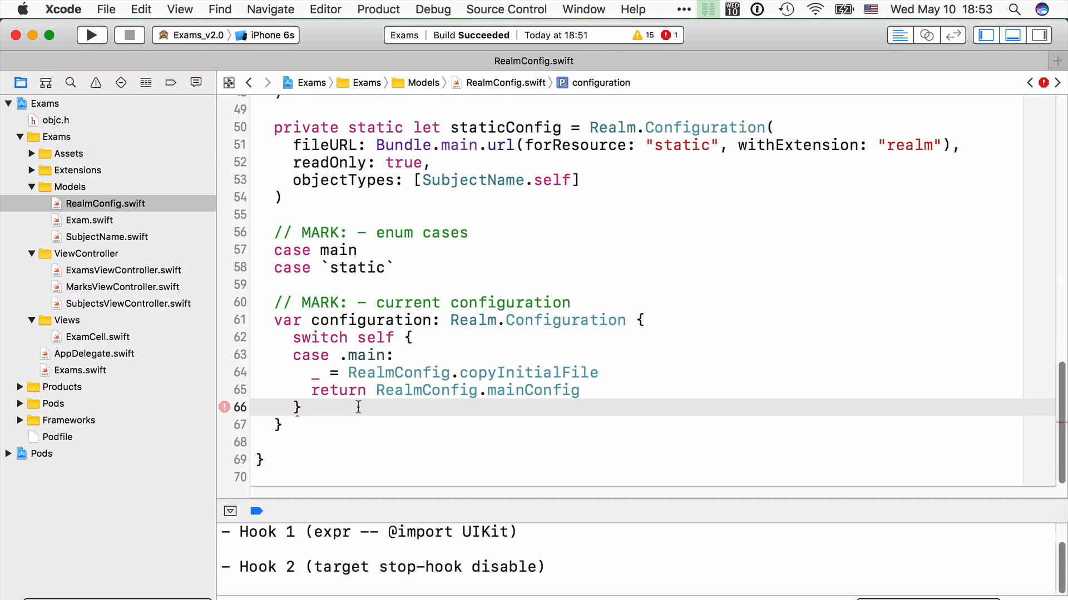
mouse_move(575, 398)
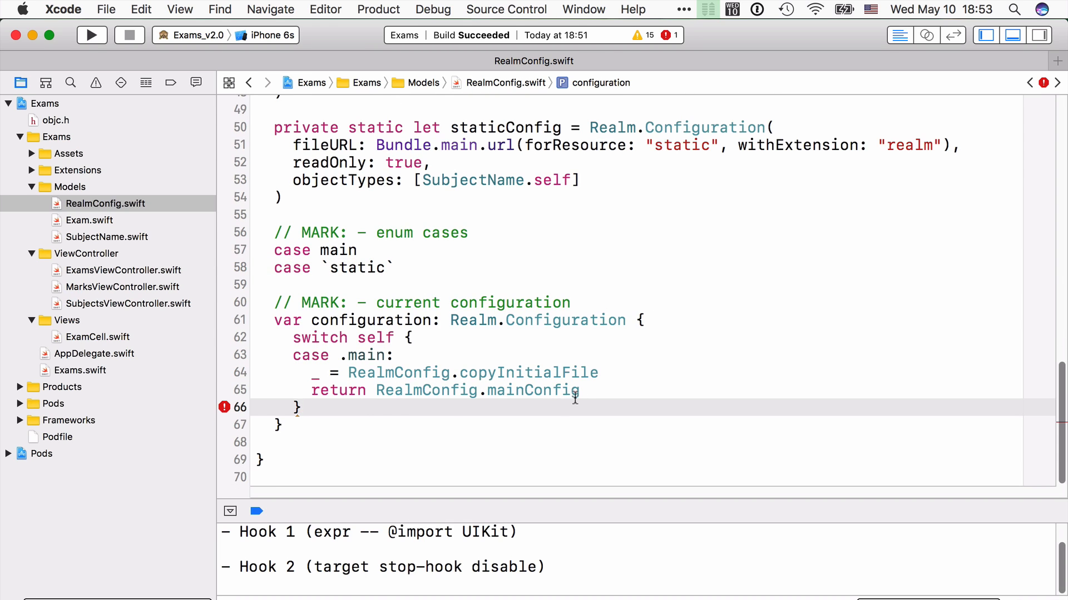
key(return)
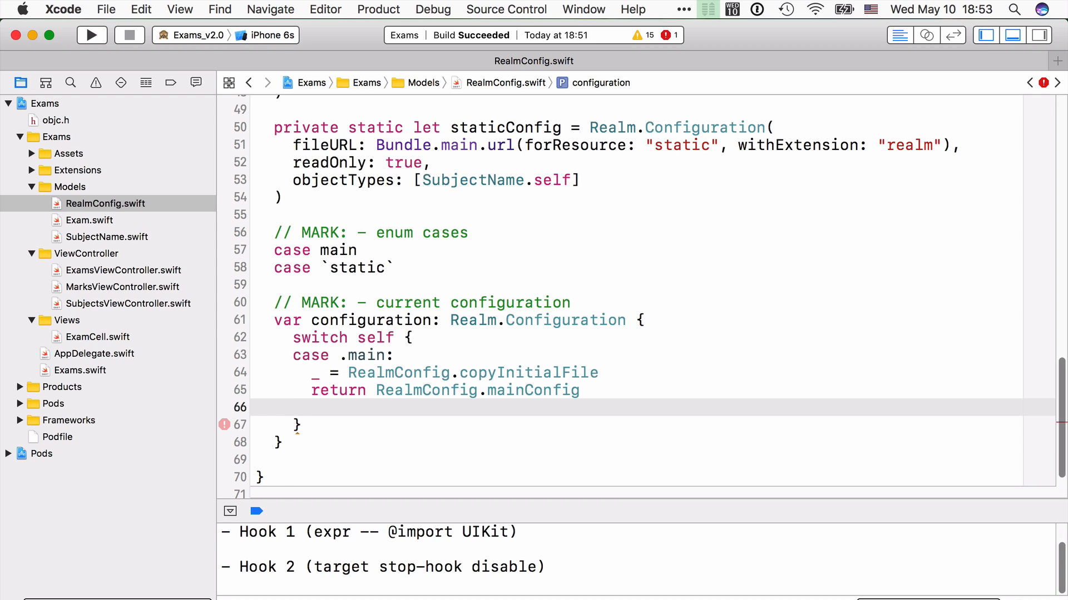
click(293, 407)
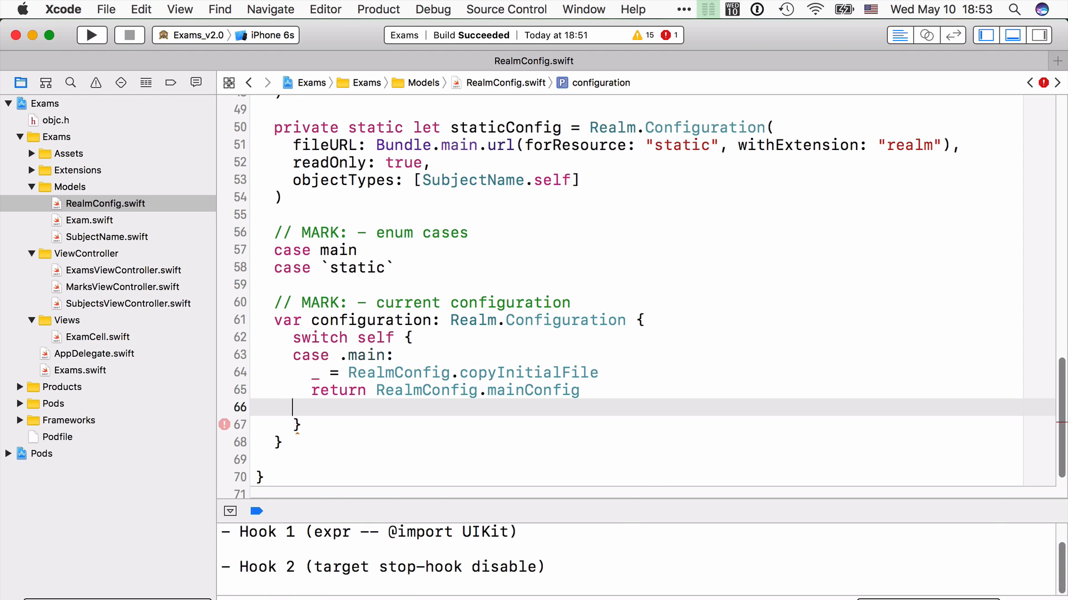
text(RealmConfig.staticConfig)
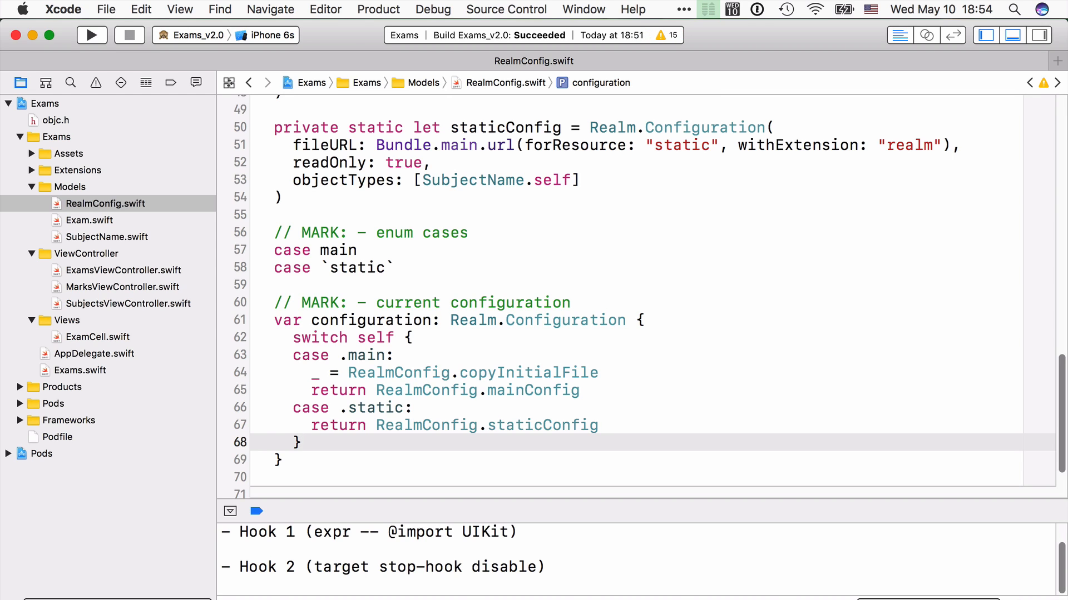
click(299, 442)
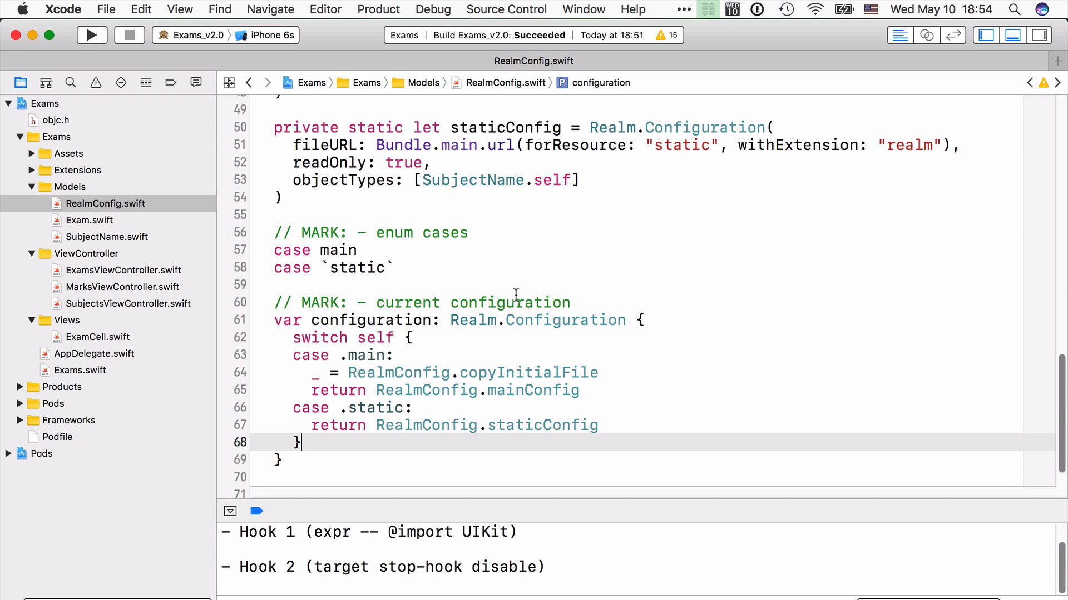
Declare private var subjects: Results<SubjectName>! at the top of SubjectsViewController
click(127, 304)
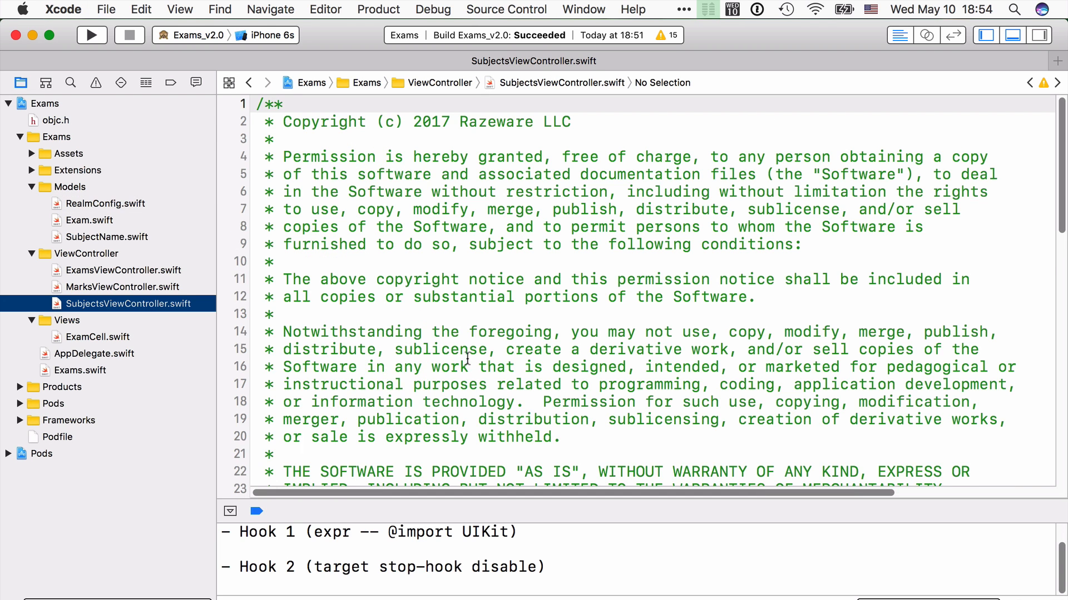
scroll(down, 3)
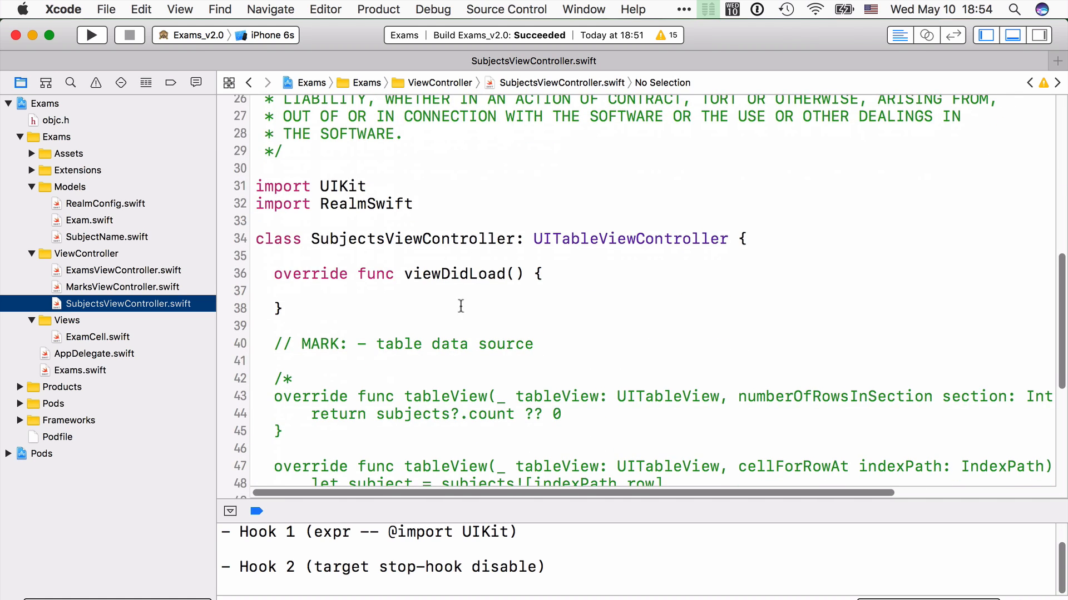
click(31, 153)
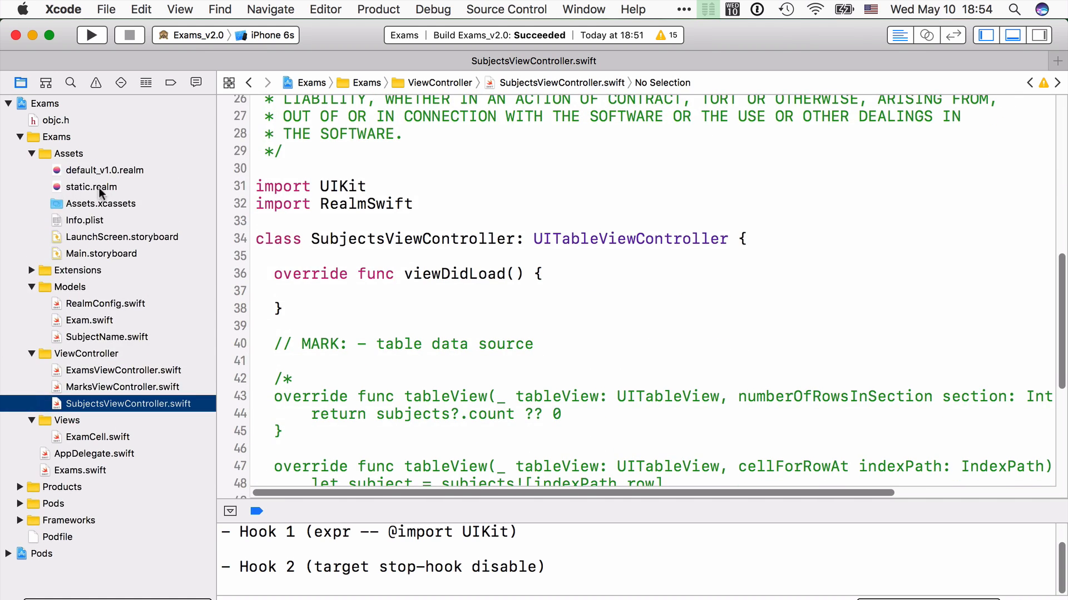
click(31, 154)
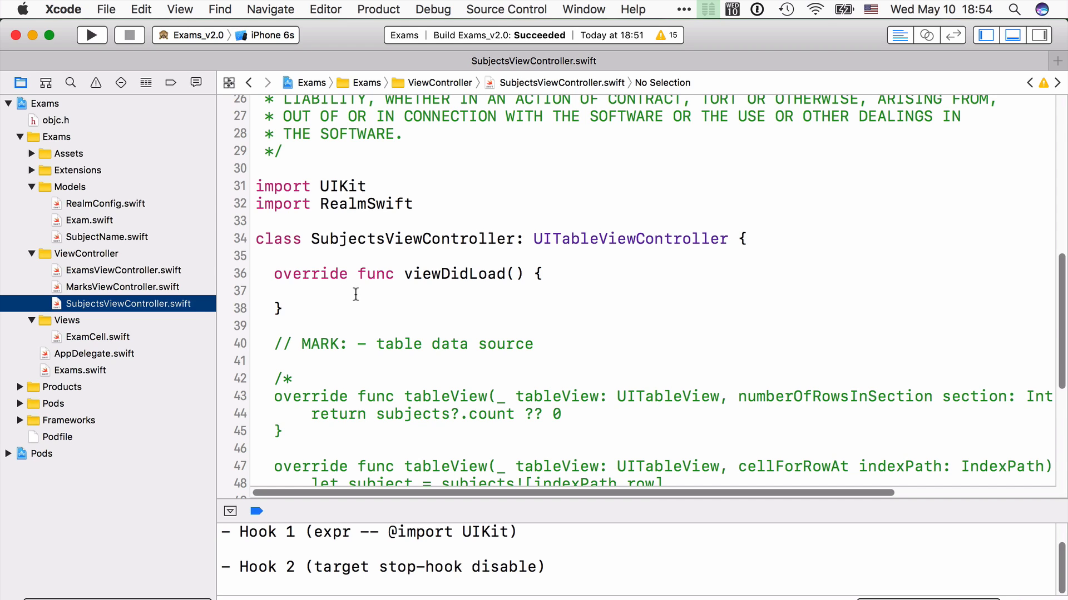
click(366, 256)
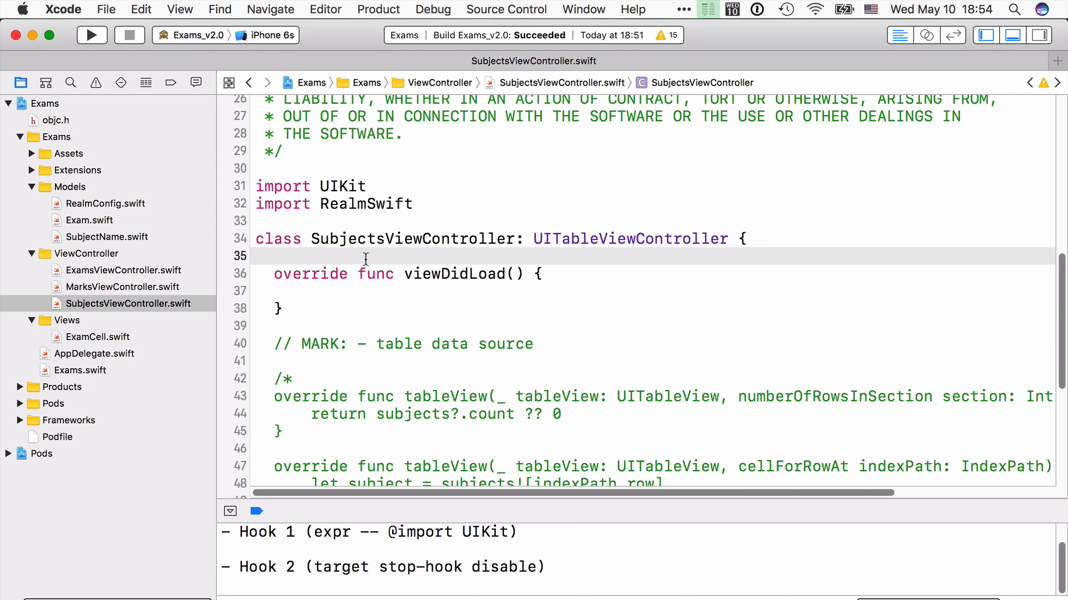
key(return)
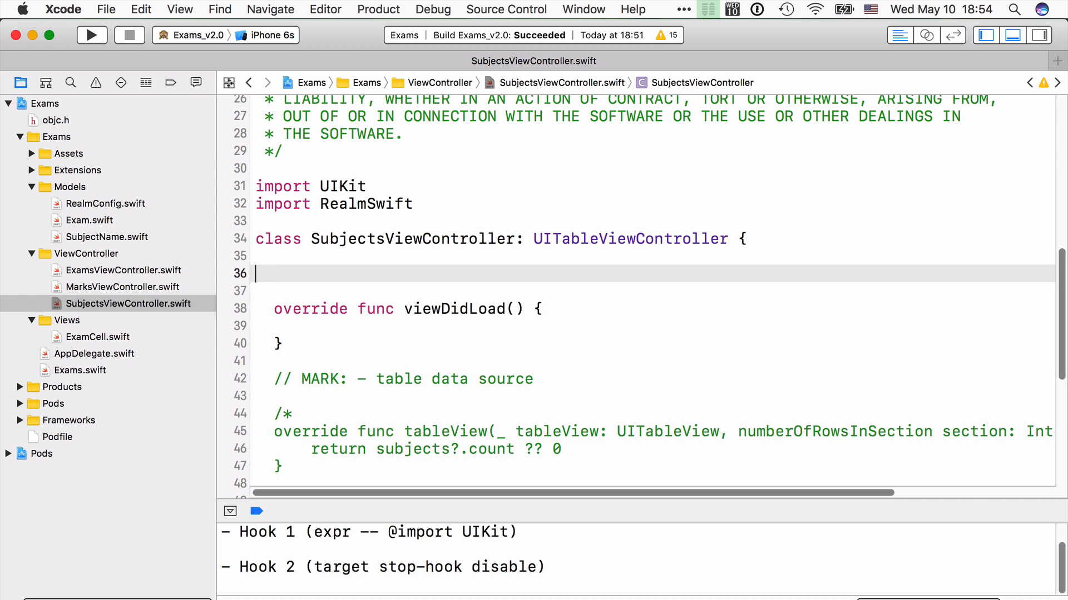
text(private var subjects: R)
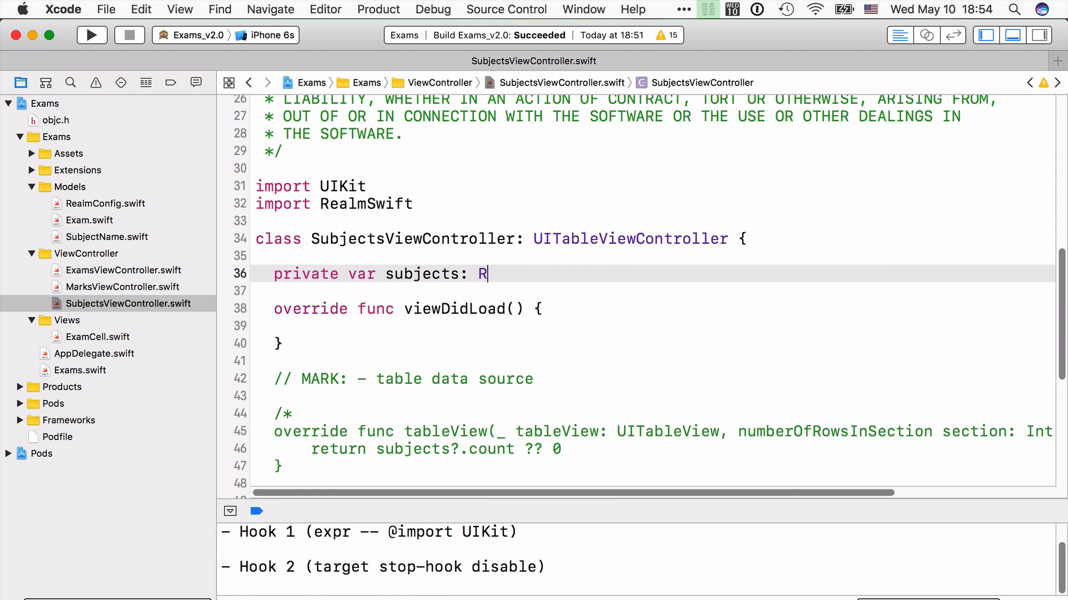
text(esults<SubjectName>!)
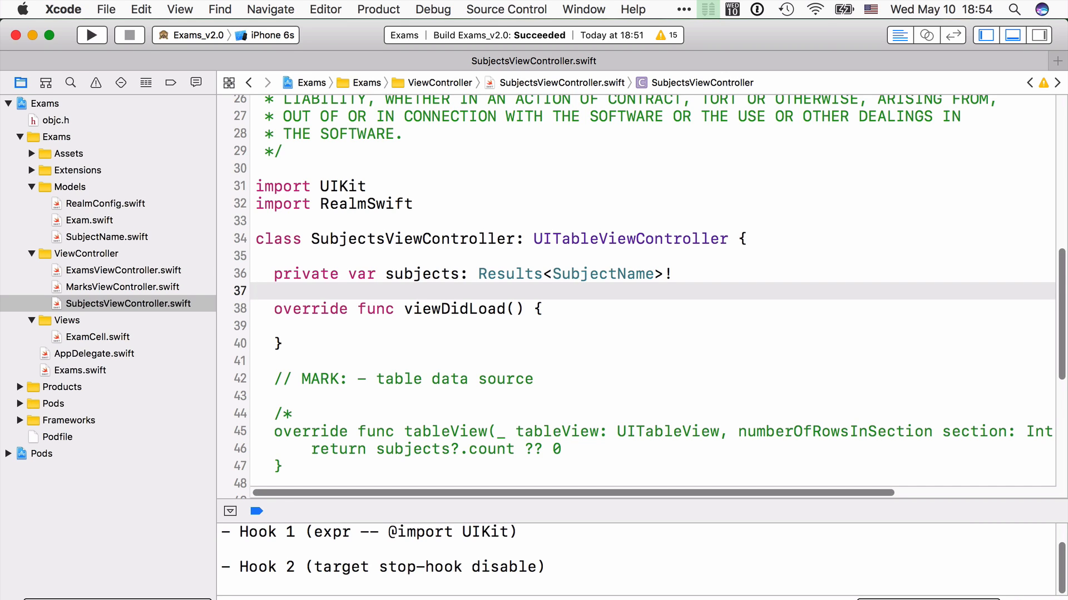
click(293, 327)
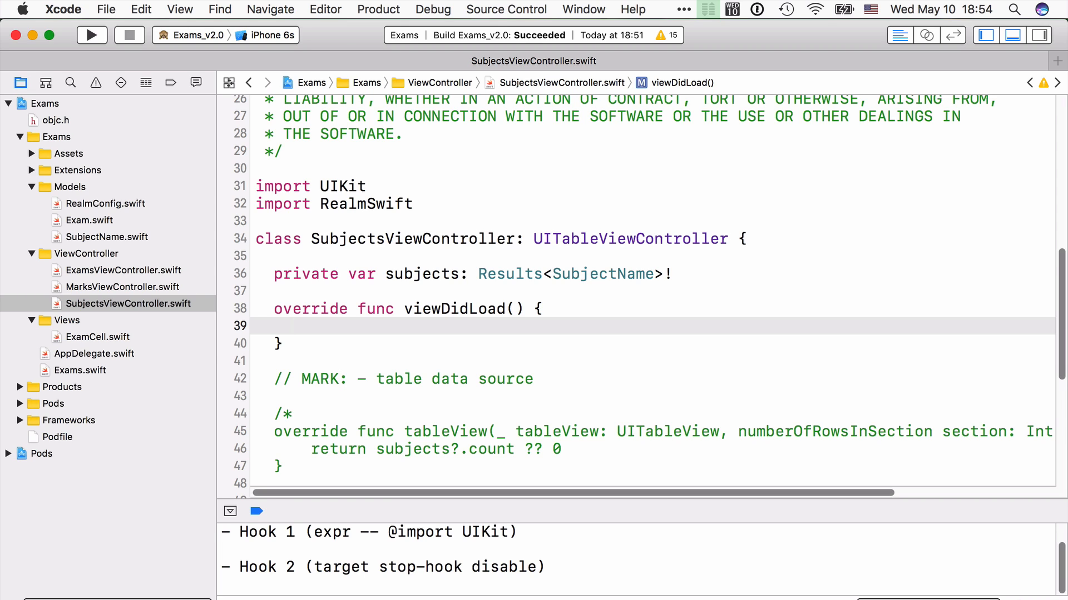
In viewDidLoad, open staticRealm and set subjects to SubjectName objects sorted by "name"
click(293, 326)
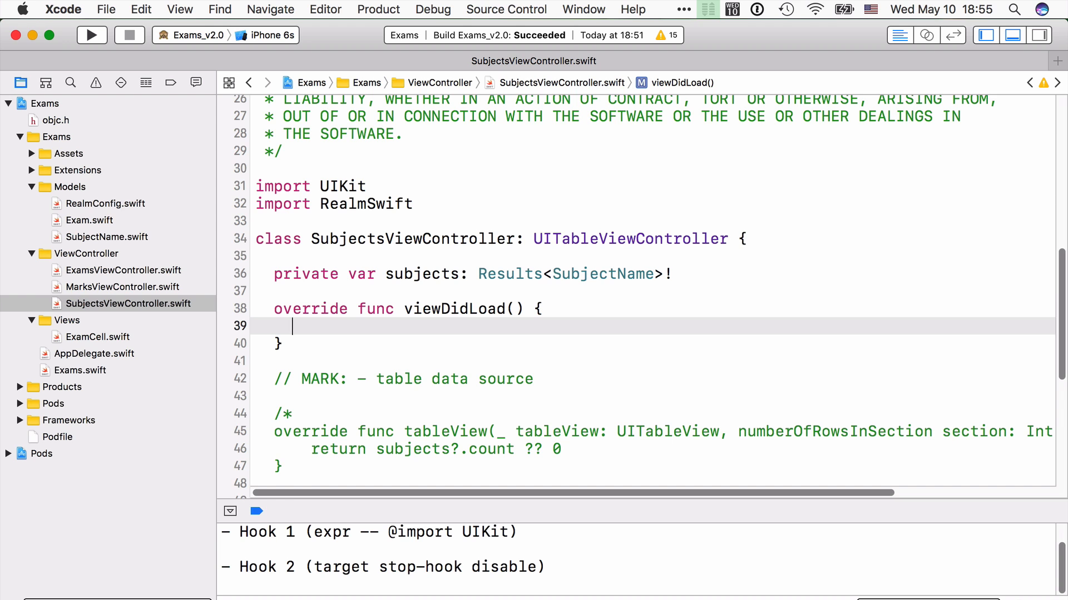
text(let staticRealm = try! Realm(configuration: RealmConfig.static.configuration)
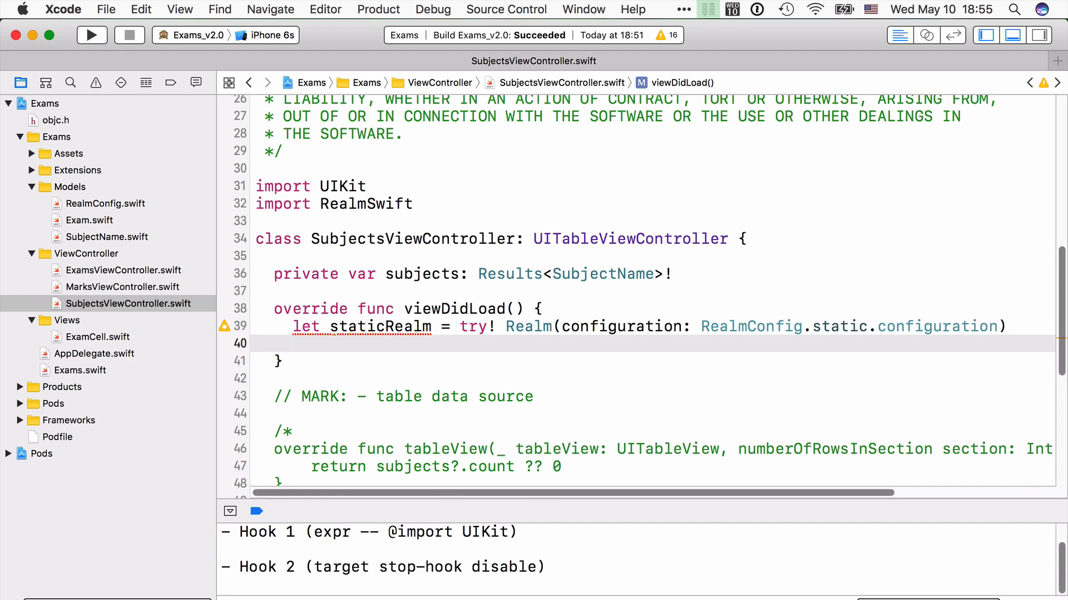
text(subjects = staticRealm)
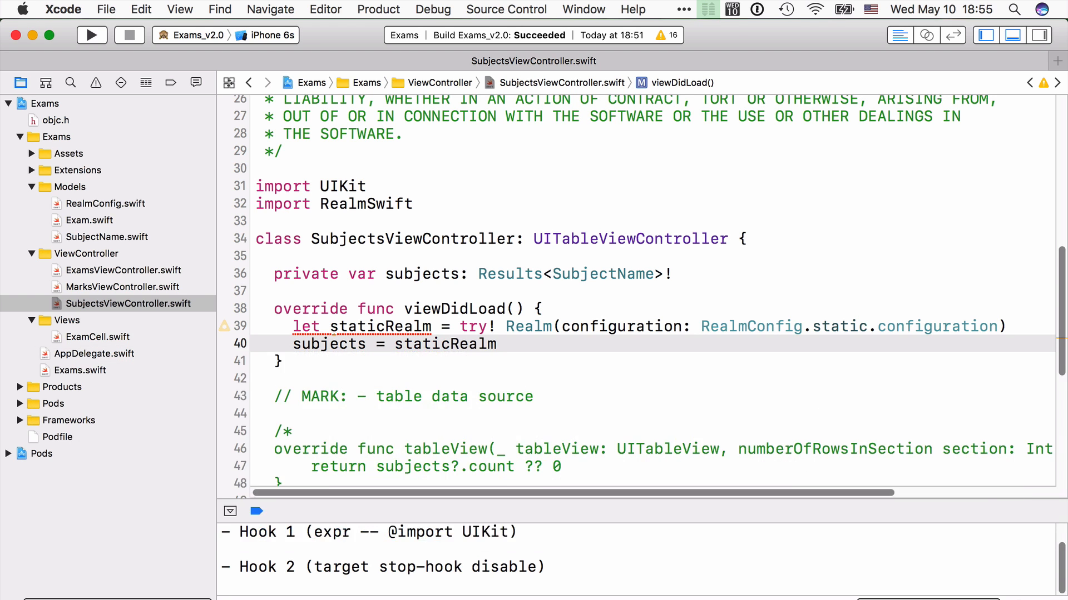
text(.objects(SubjectName.self))
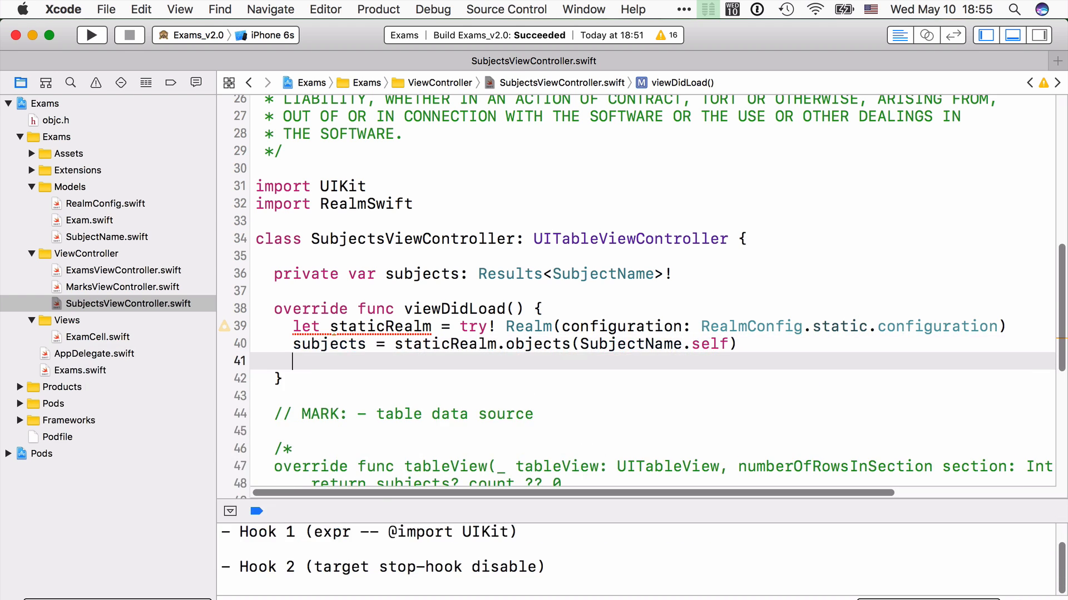
text(.sorted(byKeyPath: "name"))
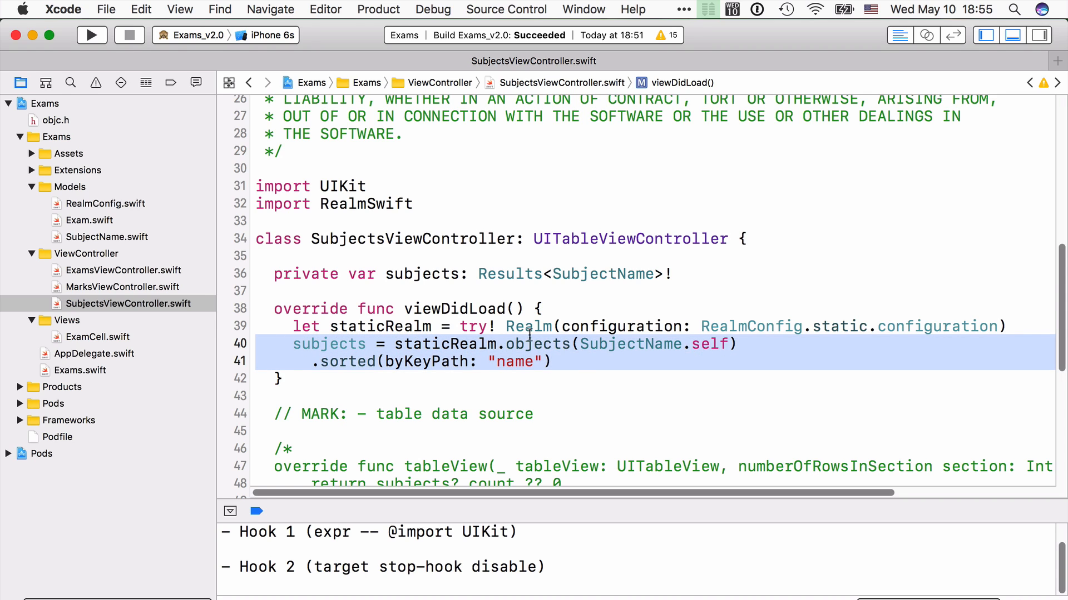
click(735, 343)
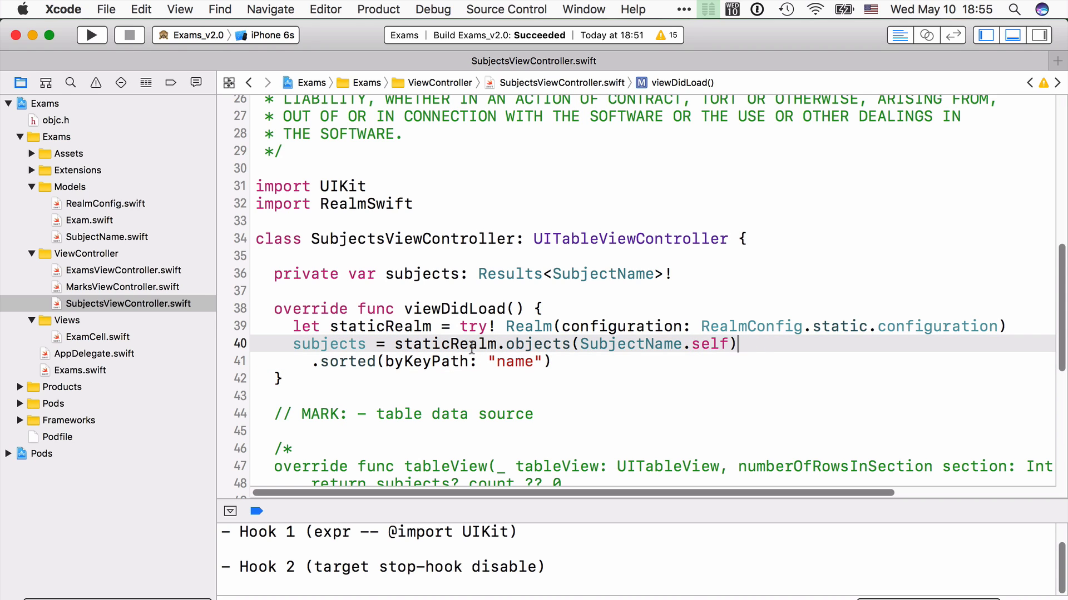
click(555, 361)
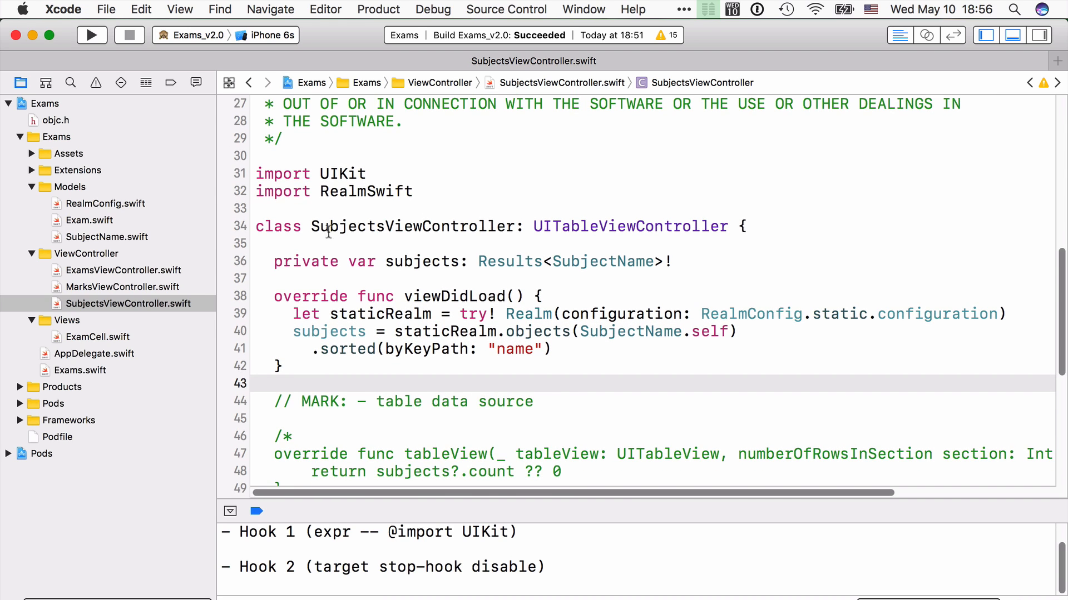
Remove the /* */ markers from the tableView data source methods and review viewDidLoad
scroll(down, 3)
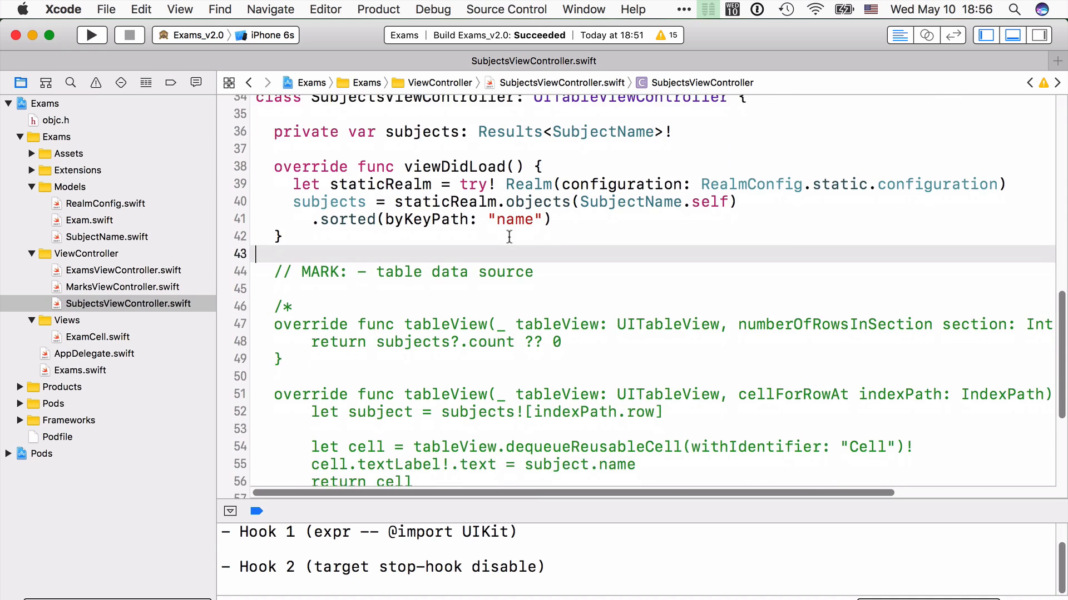
scroll(down, 3)
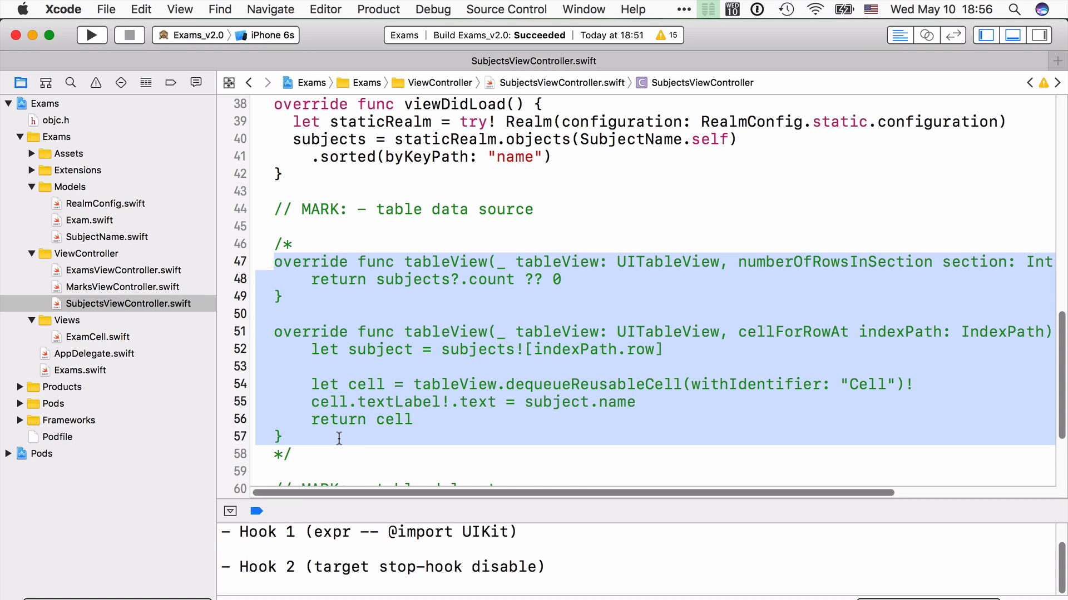
click(286, 244)
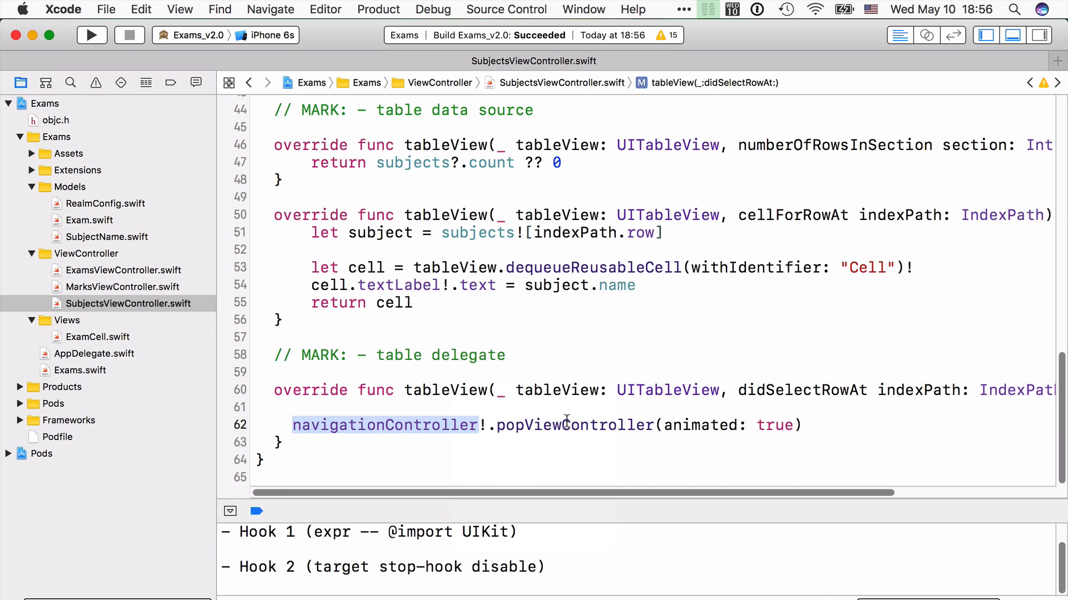
scroll(up, 3)
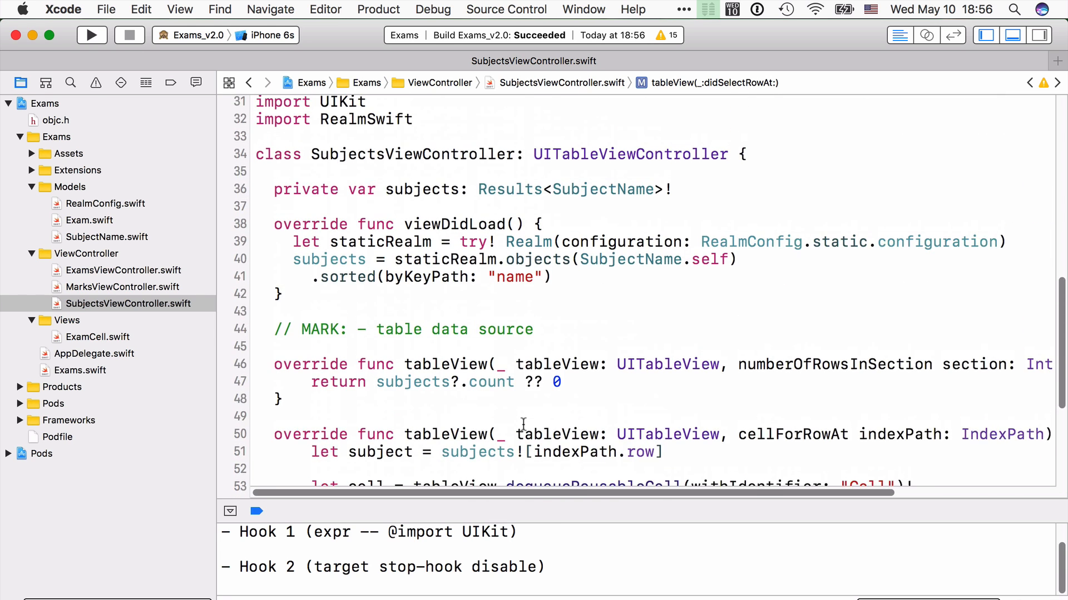
scroll(up, 3)
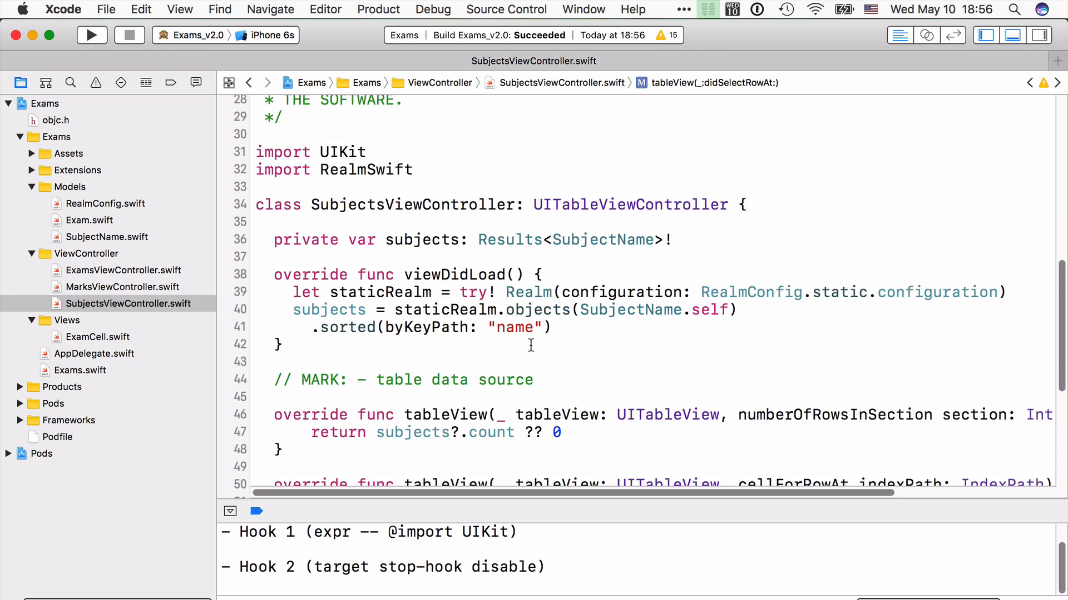
click(408, 274)
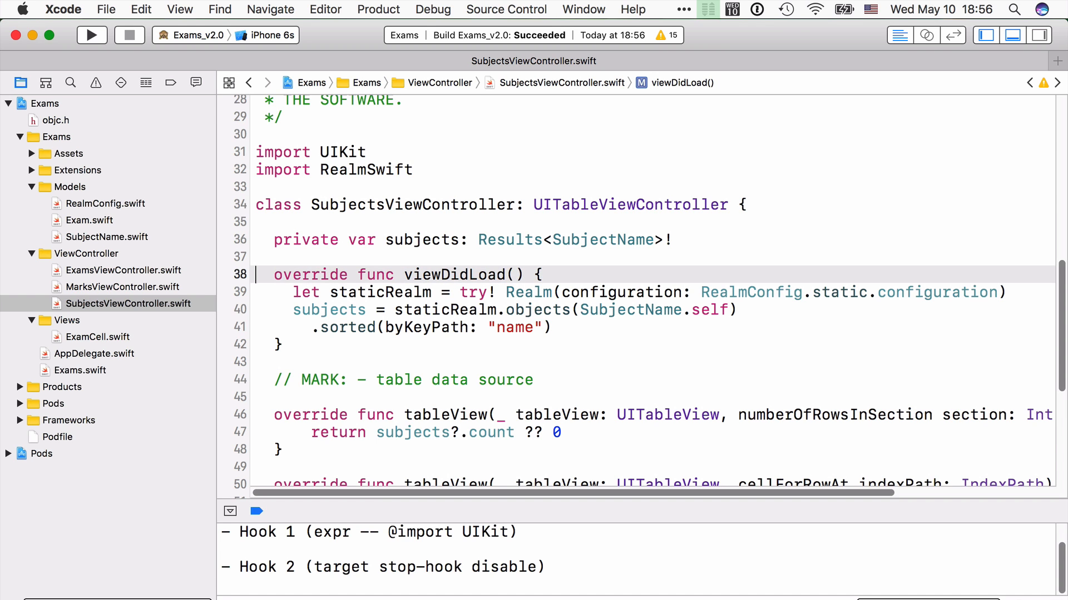
scroll(down, 3)
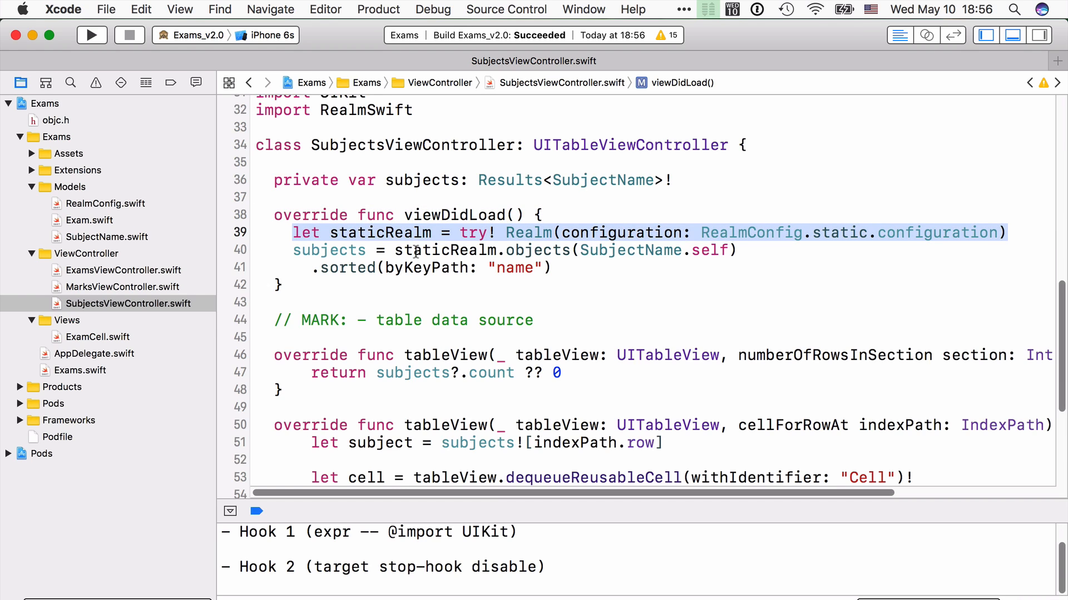
mouse_move(239, 294)
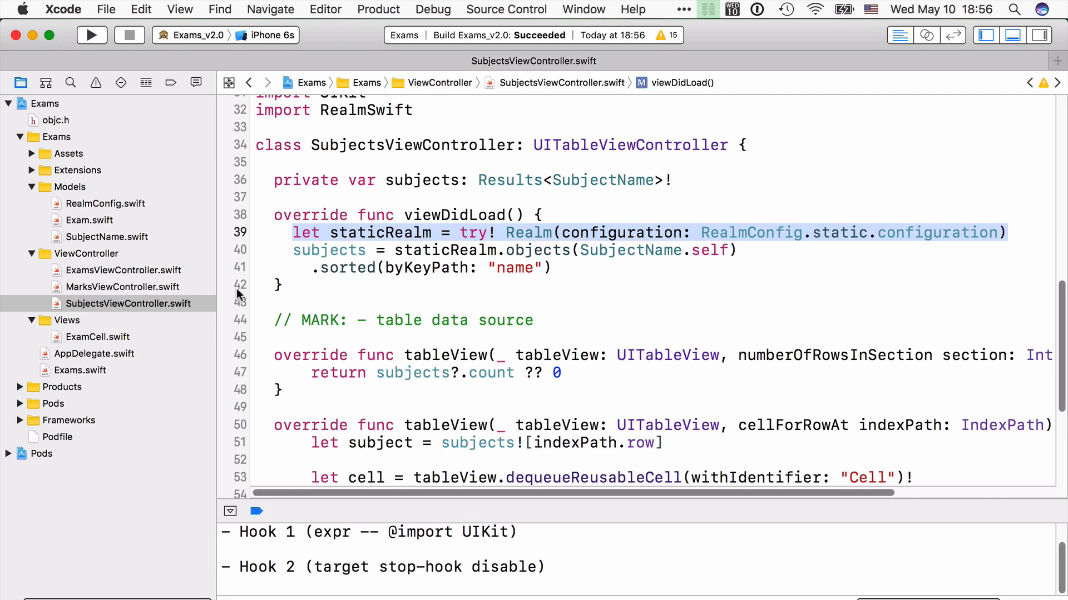
click(279, 285)
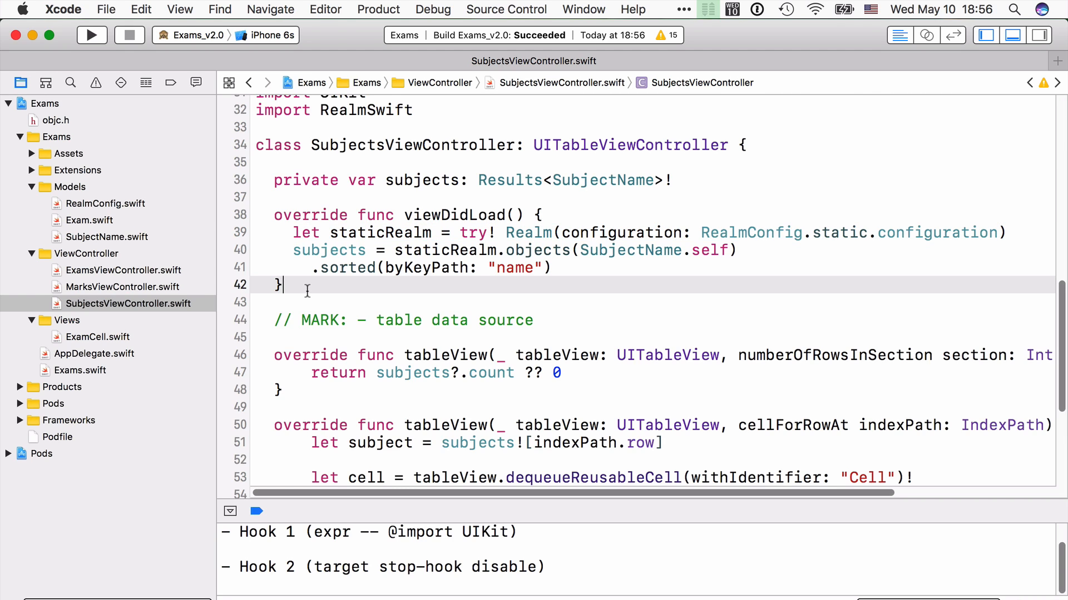
Run the Exams app in Simulator and scroll the alphabetically sorted subjects list
click(92, 34)
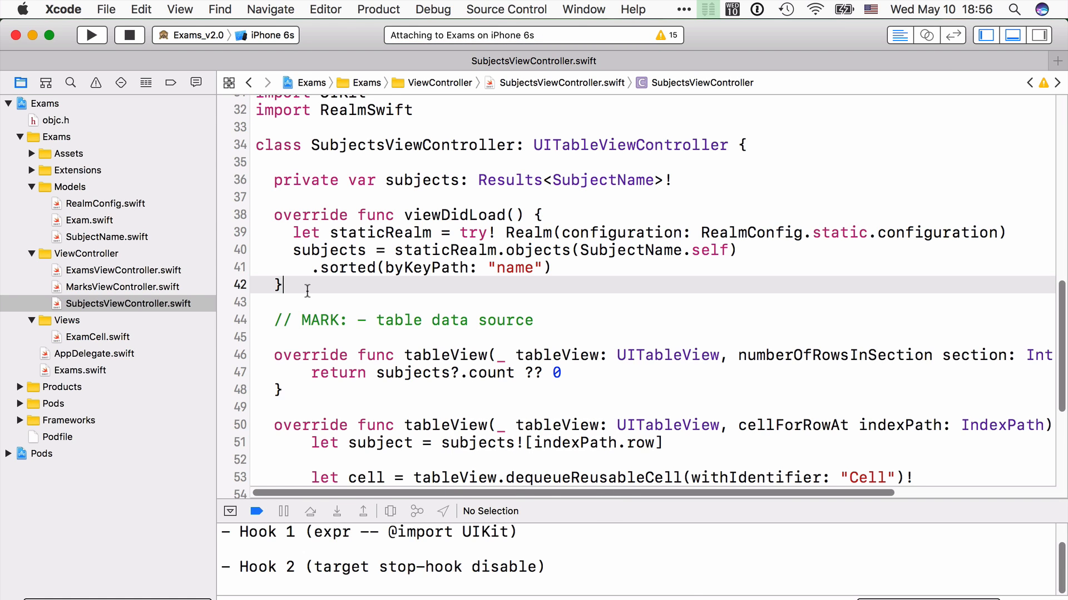
click(91, 34)
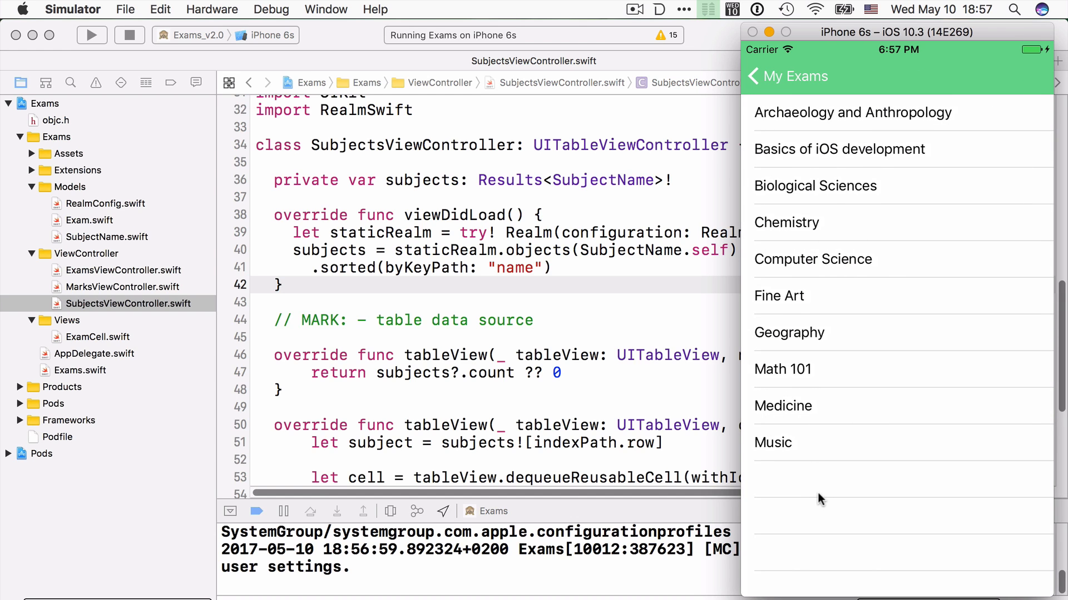
mouse_move(823, 231)
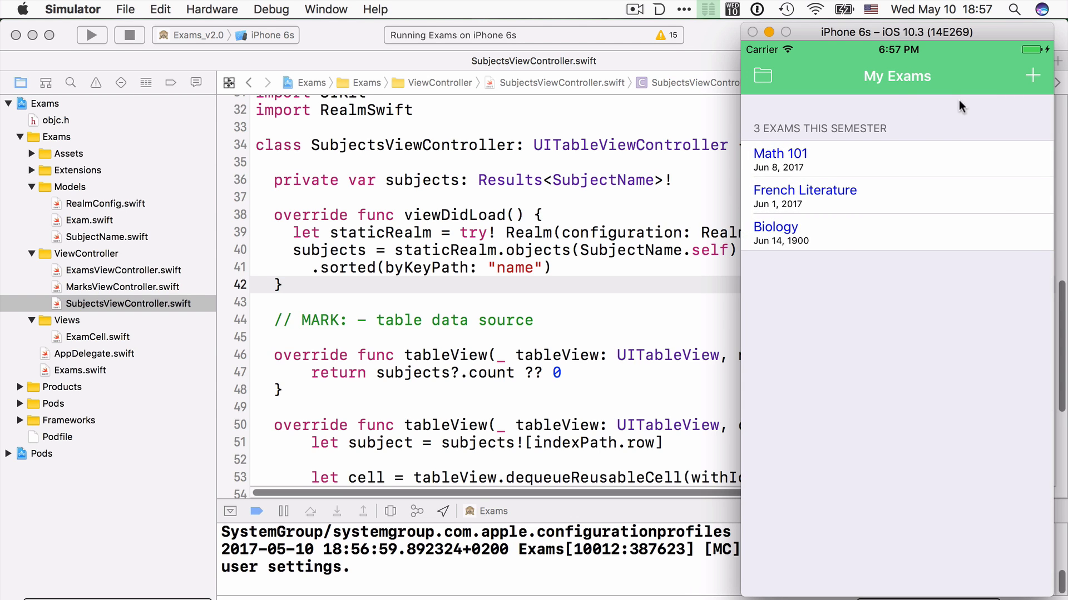
mouse_move(887, 91)
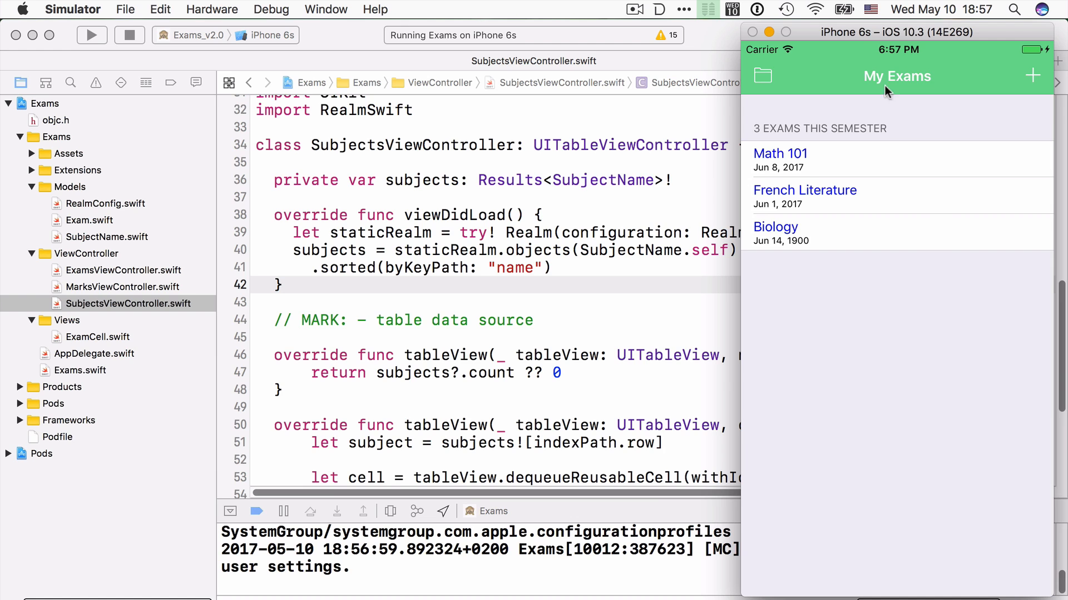
scroll(down, 3)
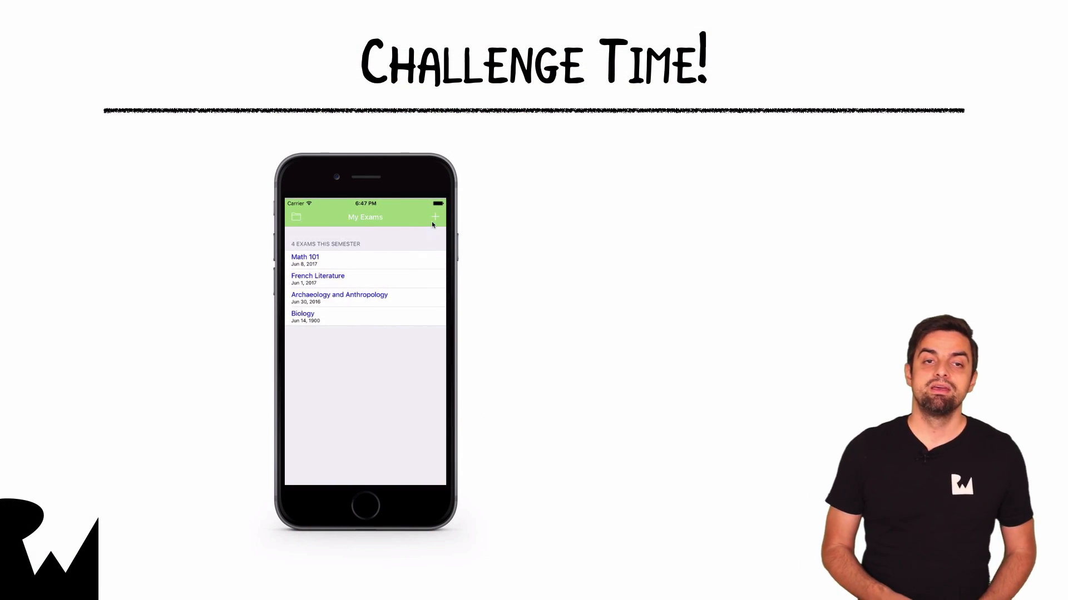
Advance the slides to Challenge Time, showing five exams including Fine Art
click(435, 216)
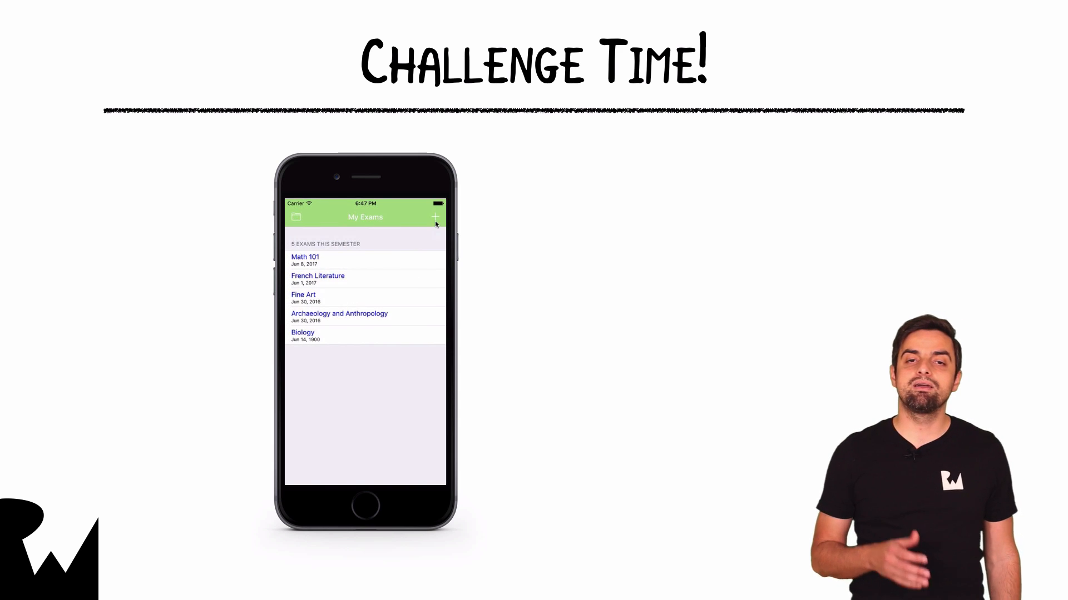